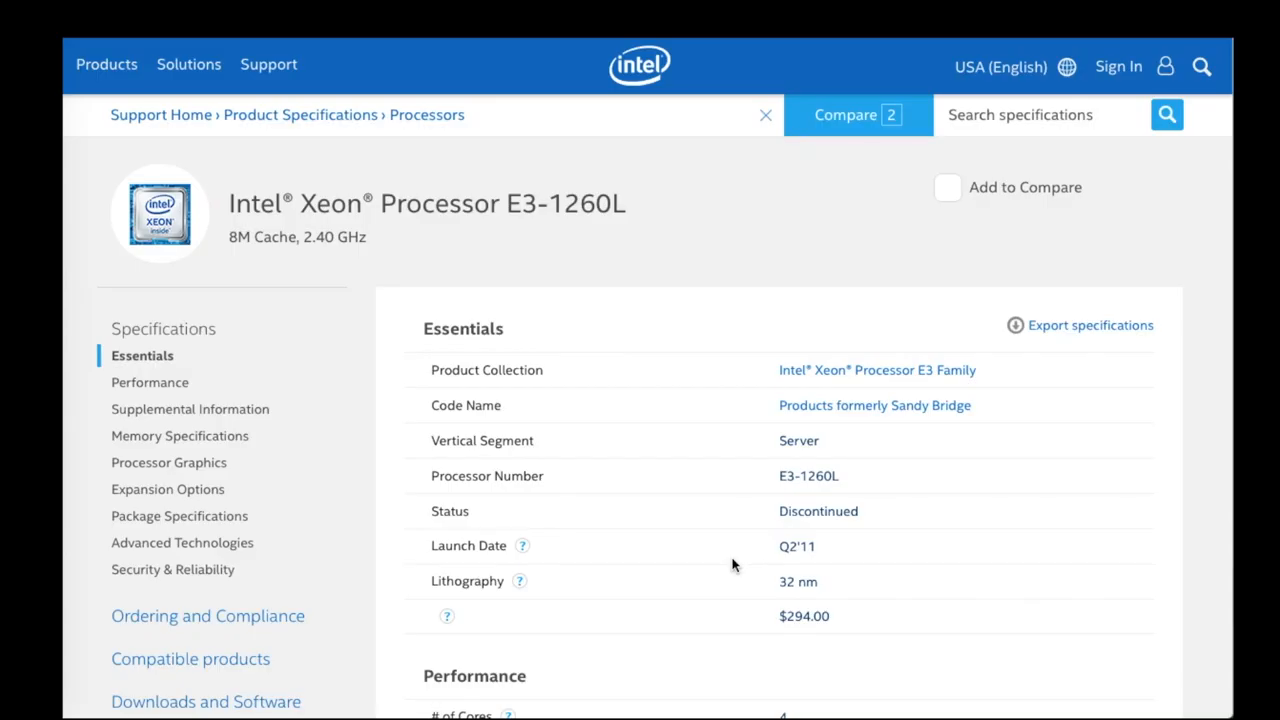
# Step: Scroll through the eBay 2TB M.2 SSD listings sorted by lowest price to compare the cheapest offers
pyautogui.scroll(-3)
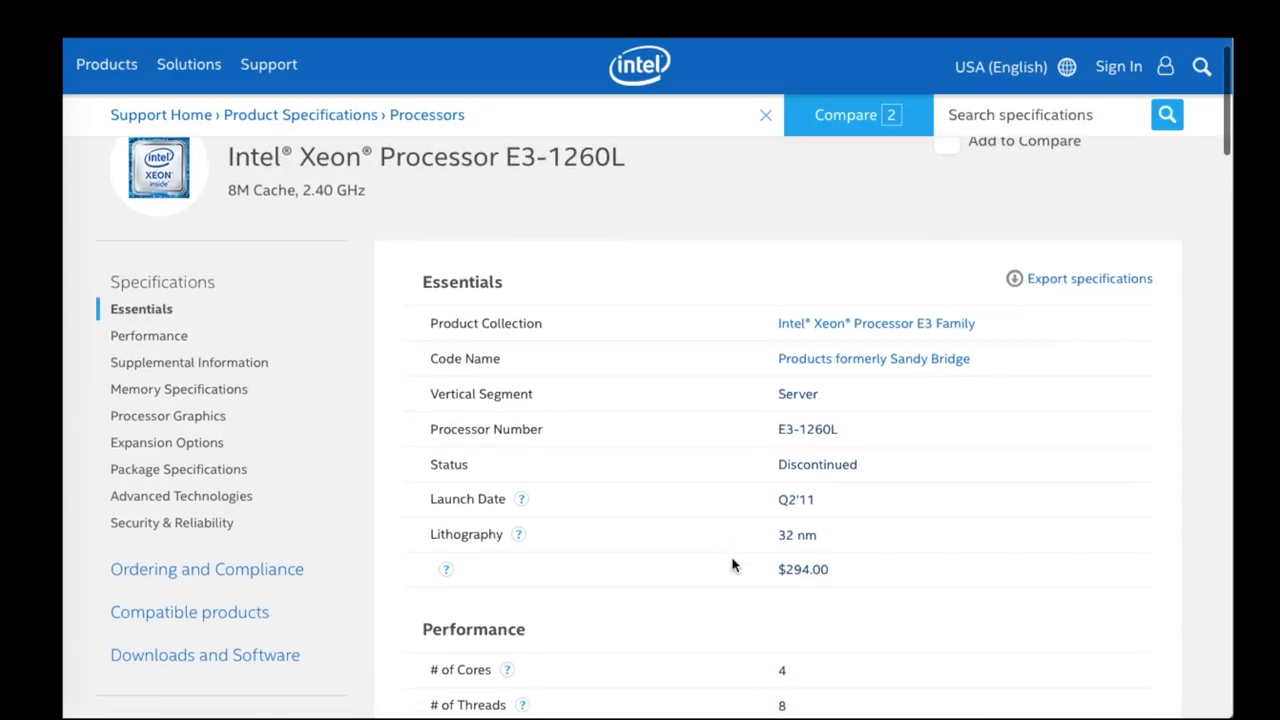
pyautogui.scroll(-3)
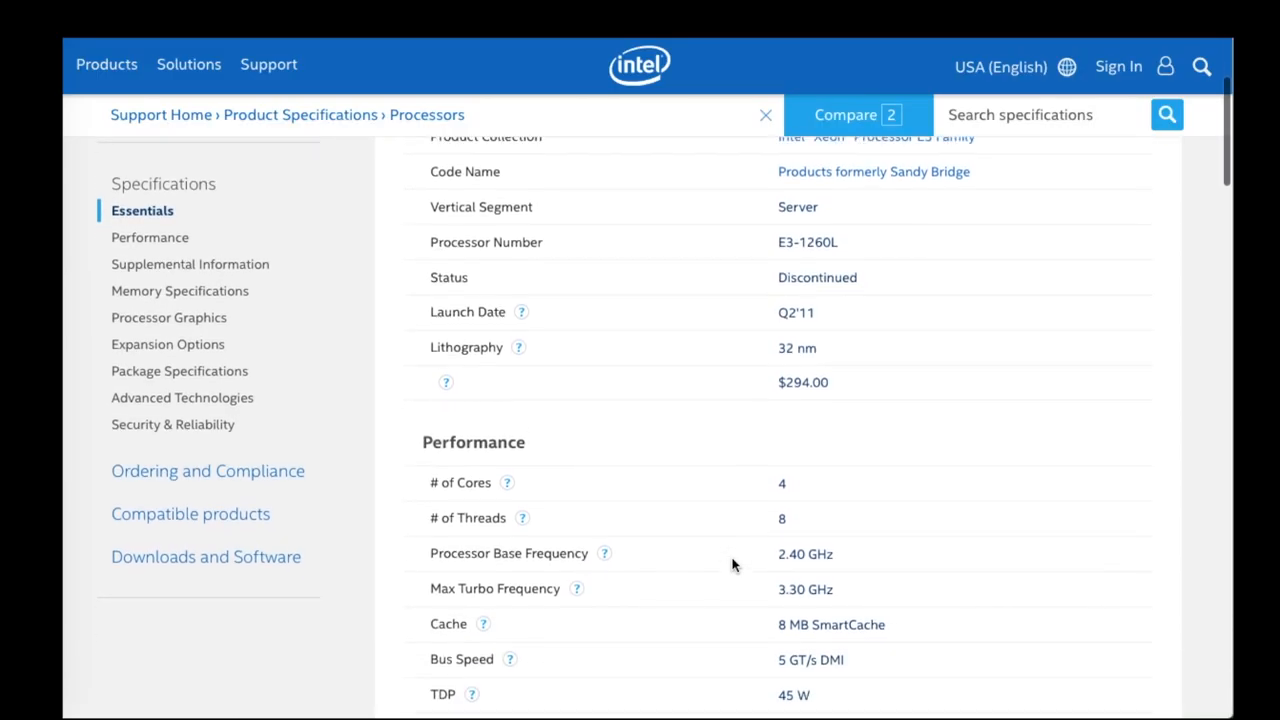
pyautogui.scroll(-3)
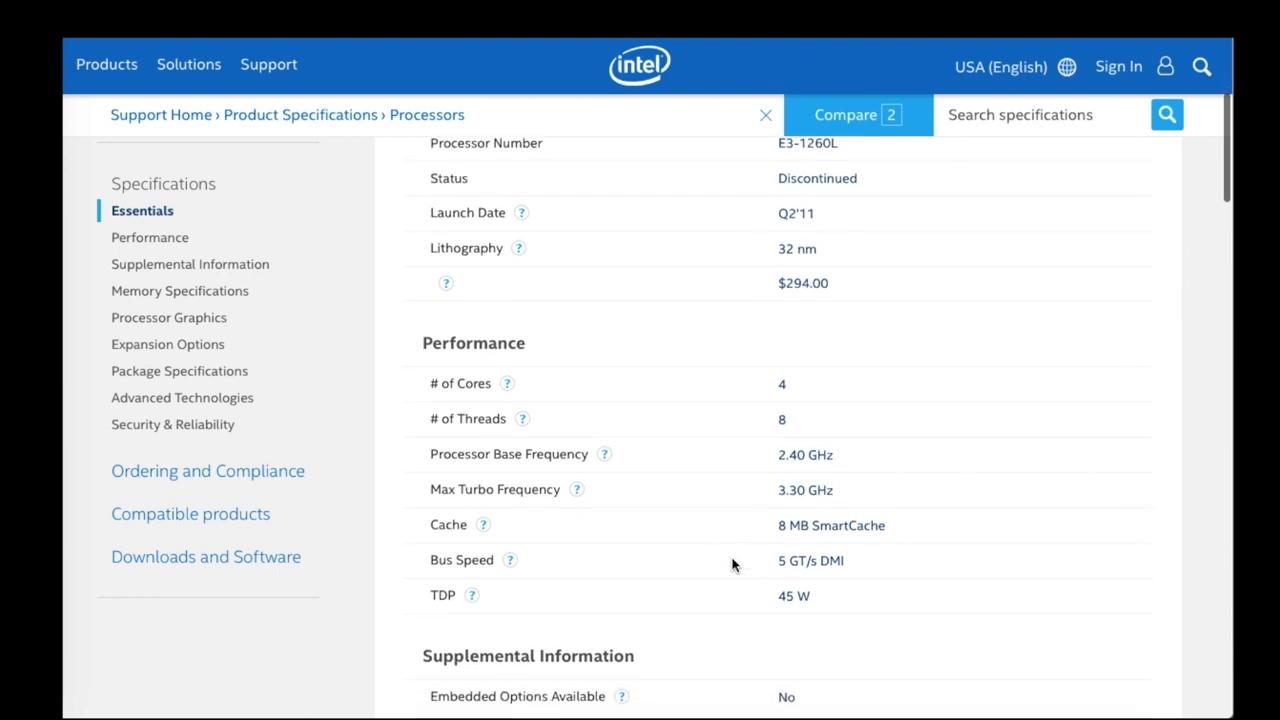
pyautogui.scroll(-3)
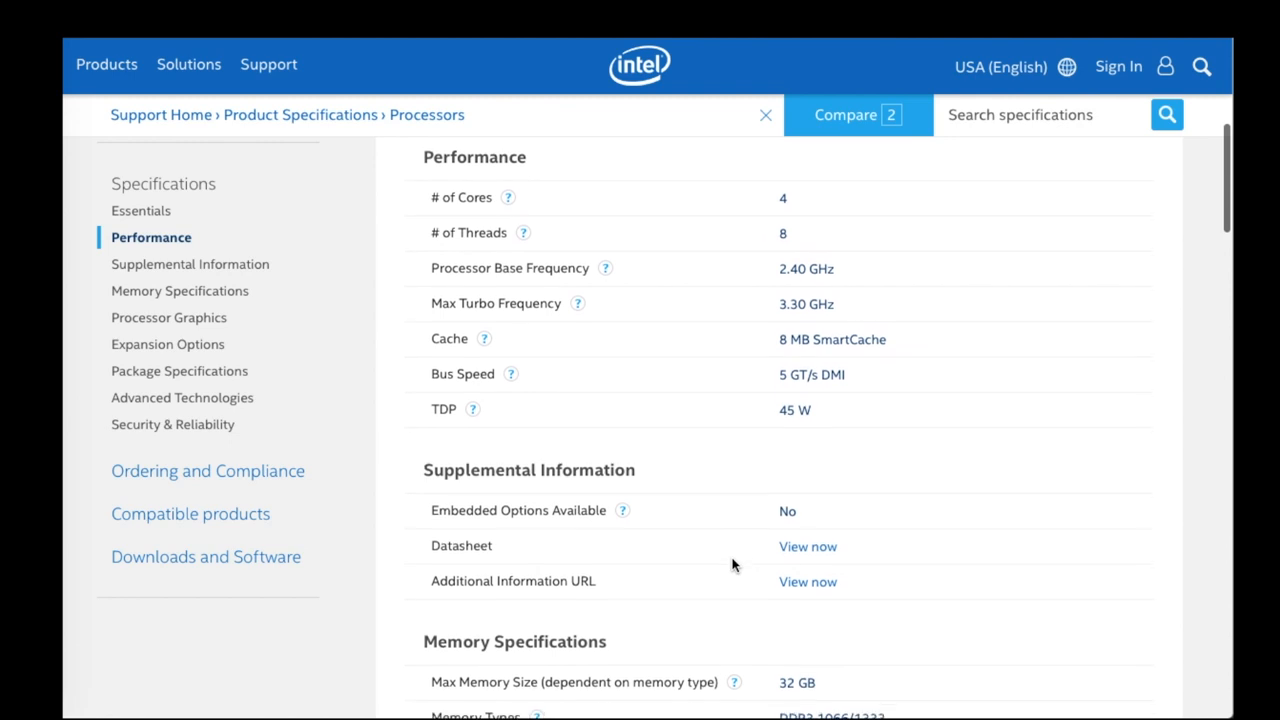
pyautogui.scroll(-3)
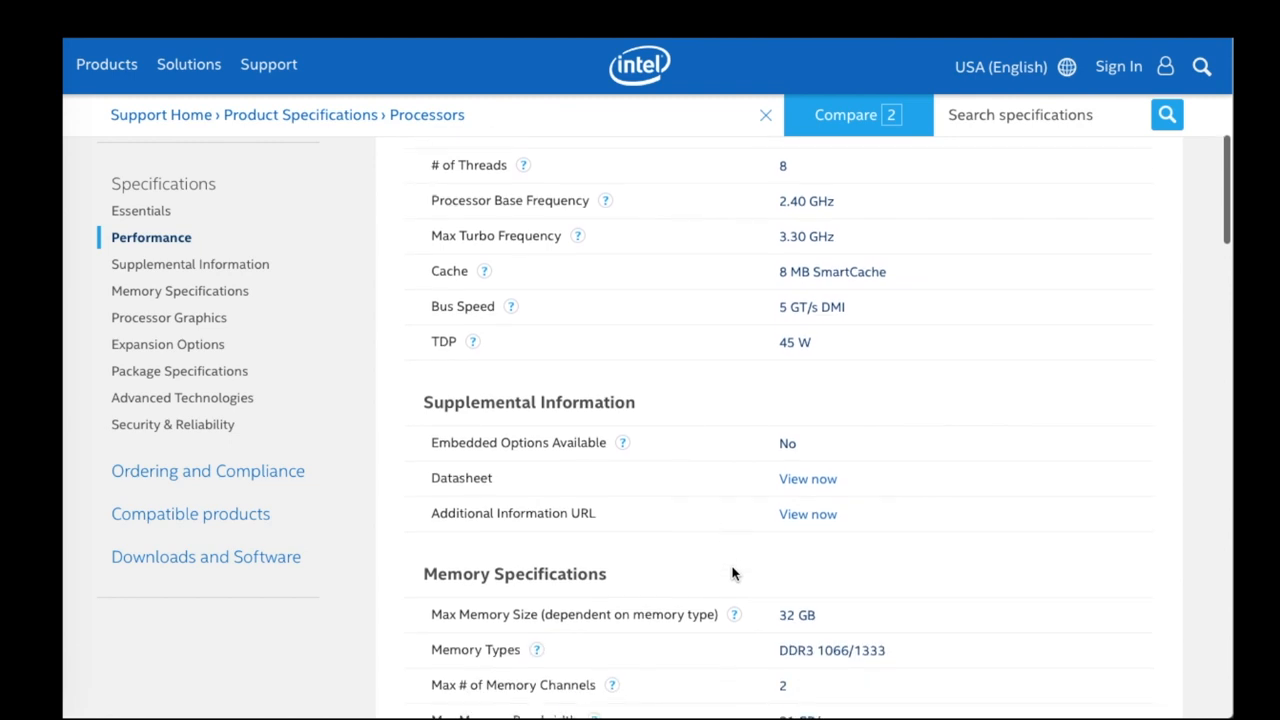
pyautogui.scroll(-3)
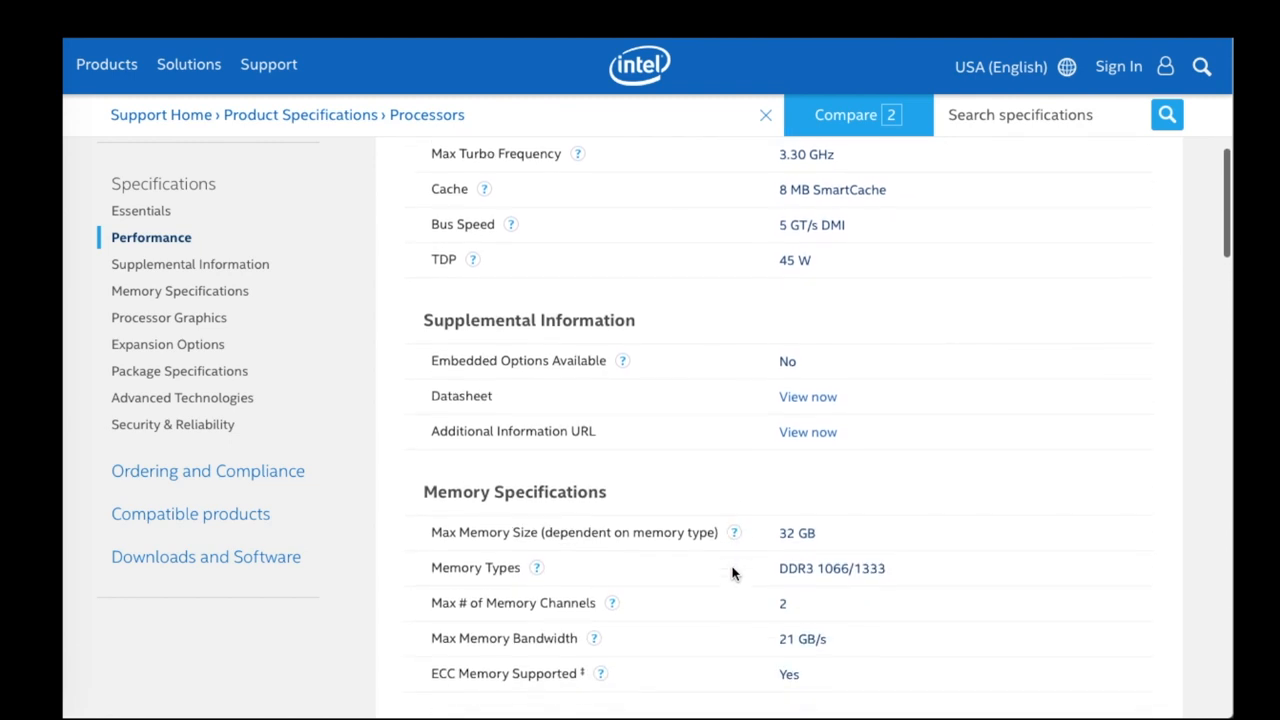
pyautogui.scroll(-3)
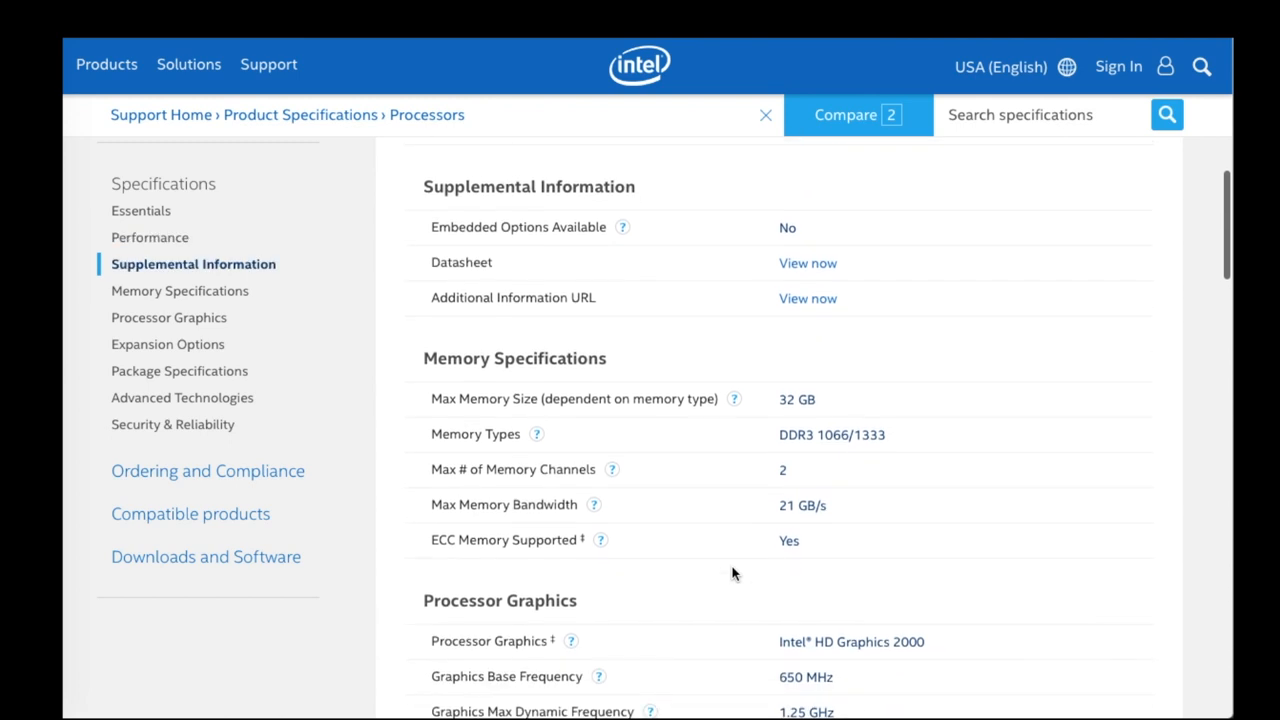
pyautogui.scroll(-3)
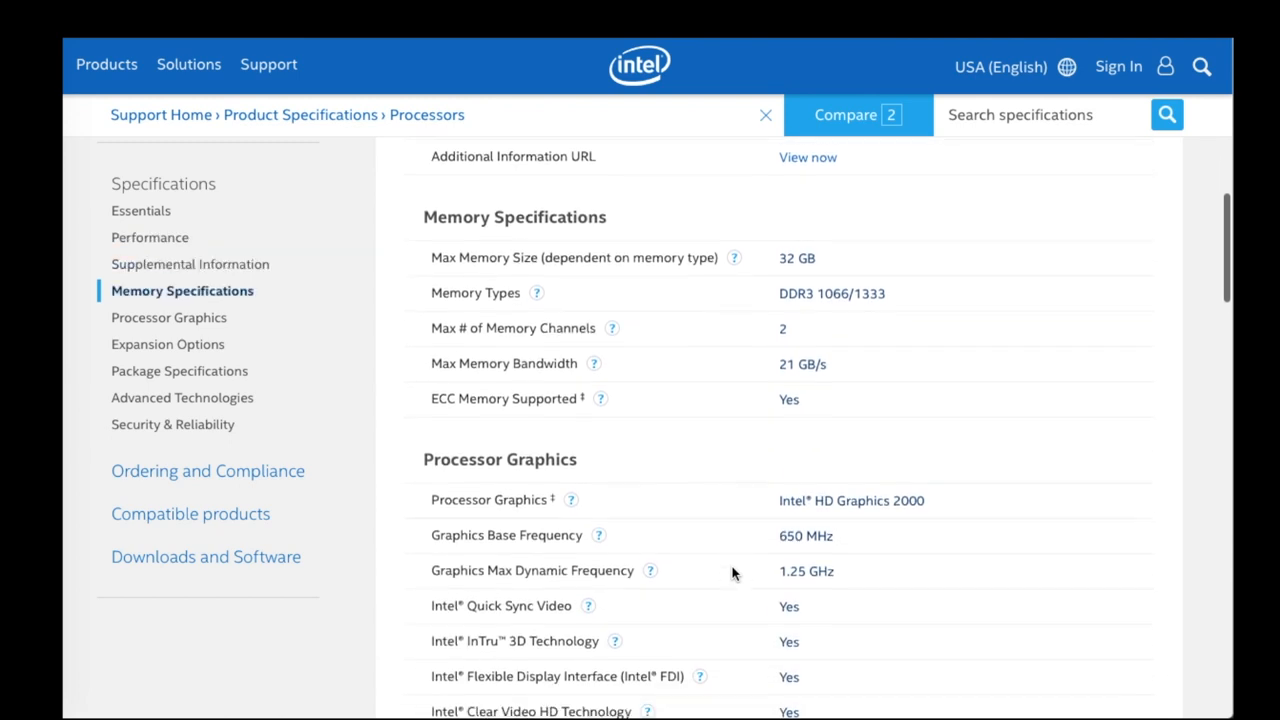
pyautogui.scroll(-3)
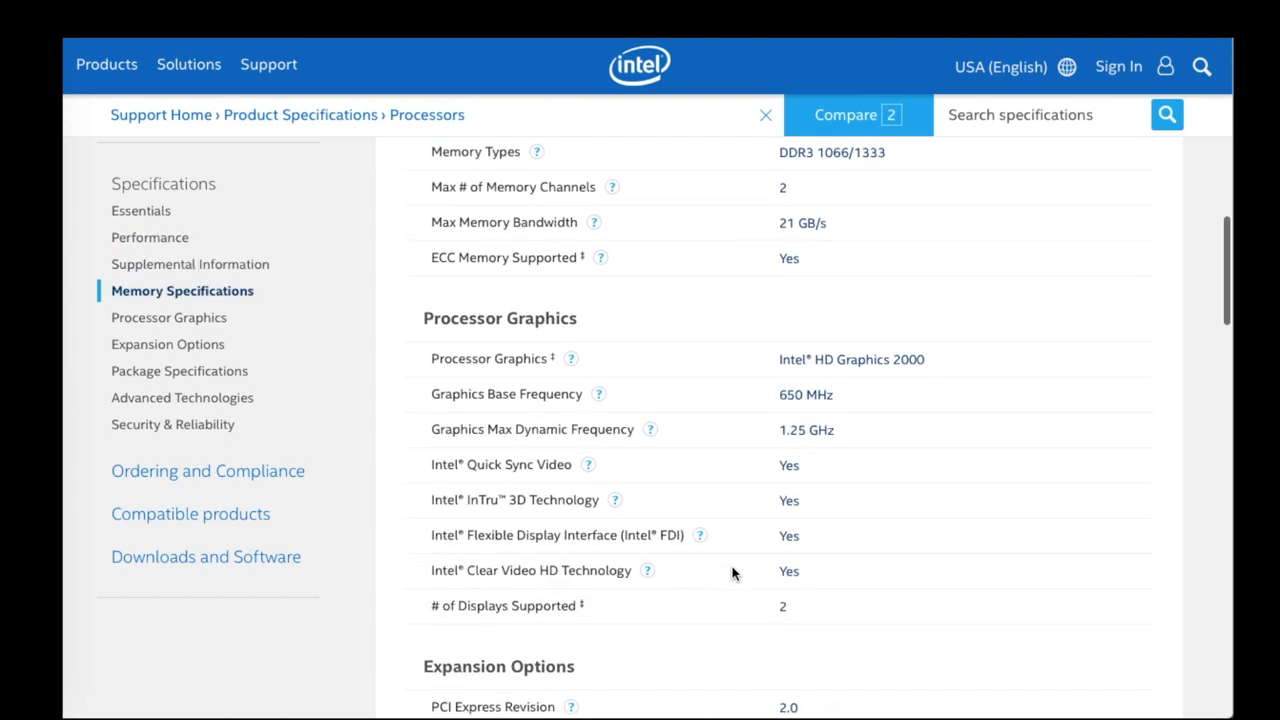
pyautogui.scroll(-3)
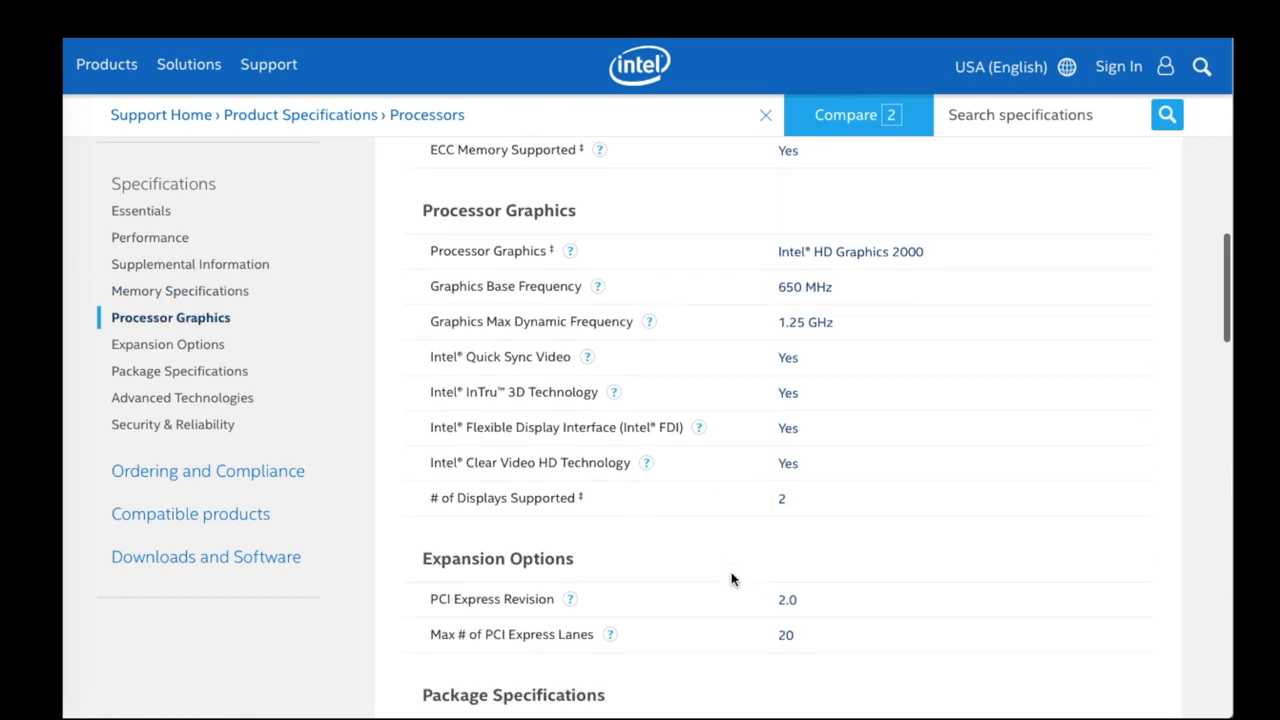
pyautogui.scroll(-3)
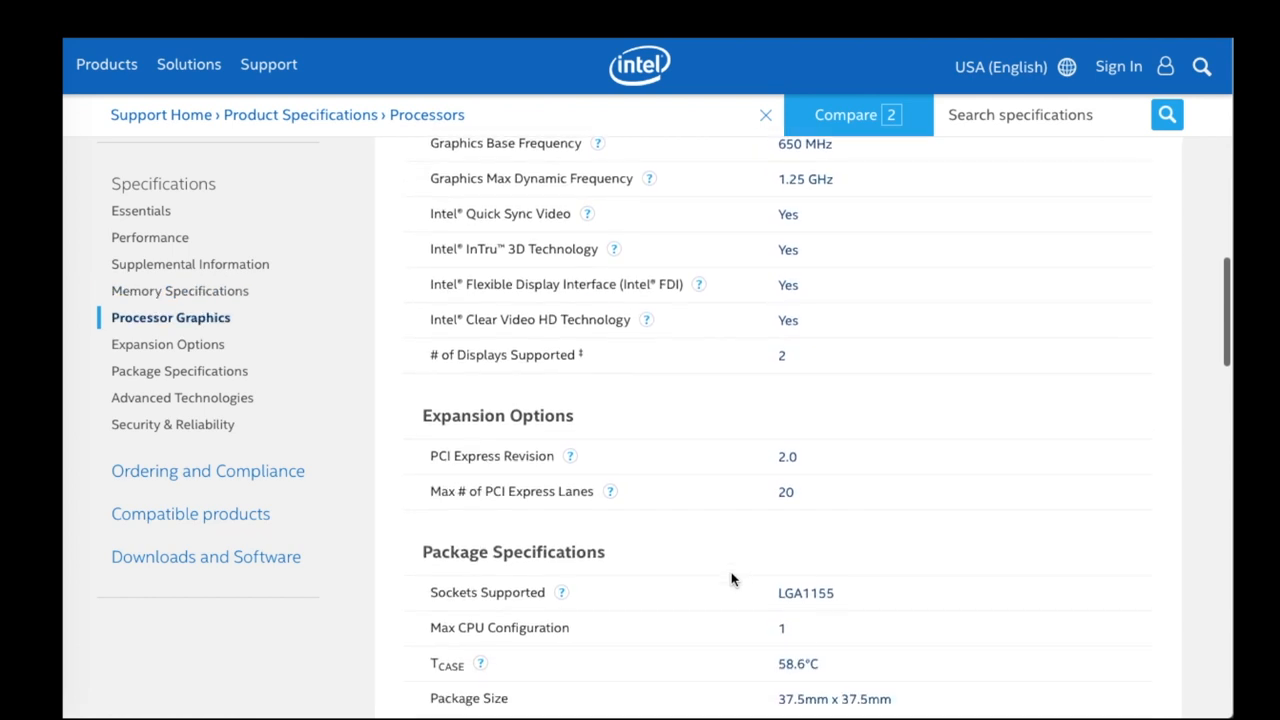
pyautogui.scroll(-3)
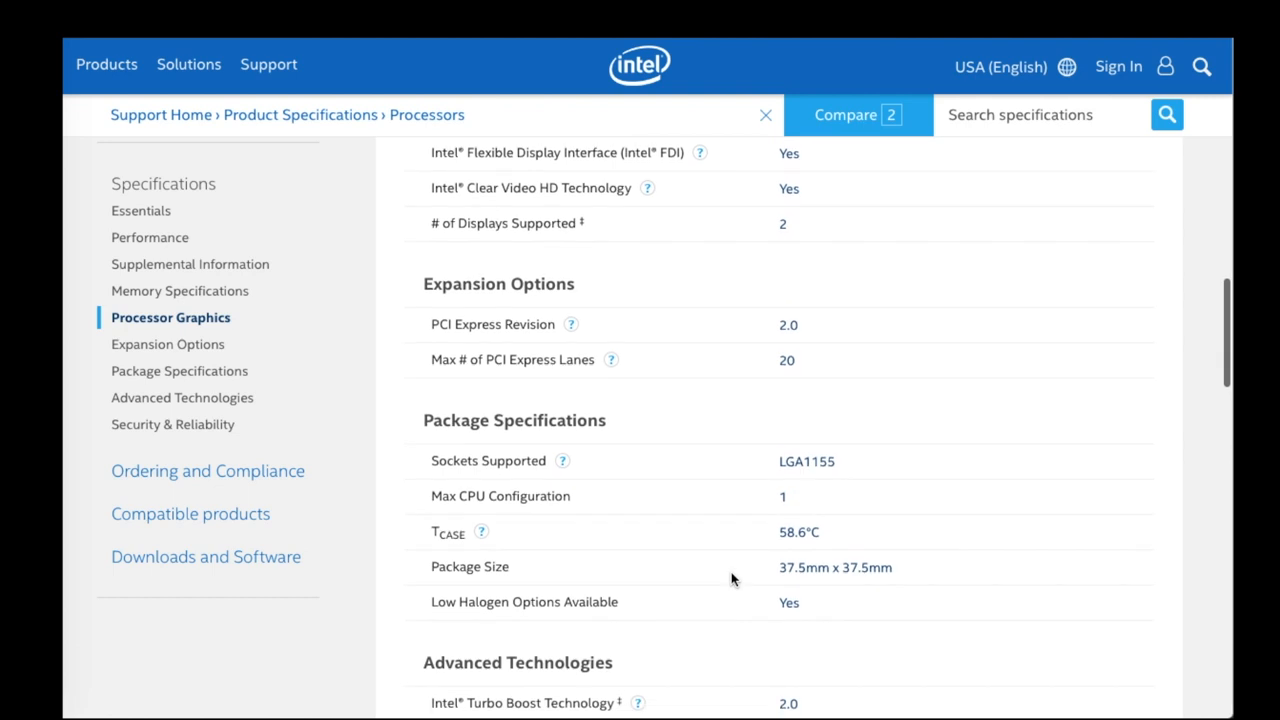
pyautogui.scroll(-3)
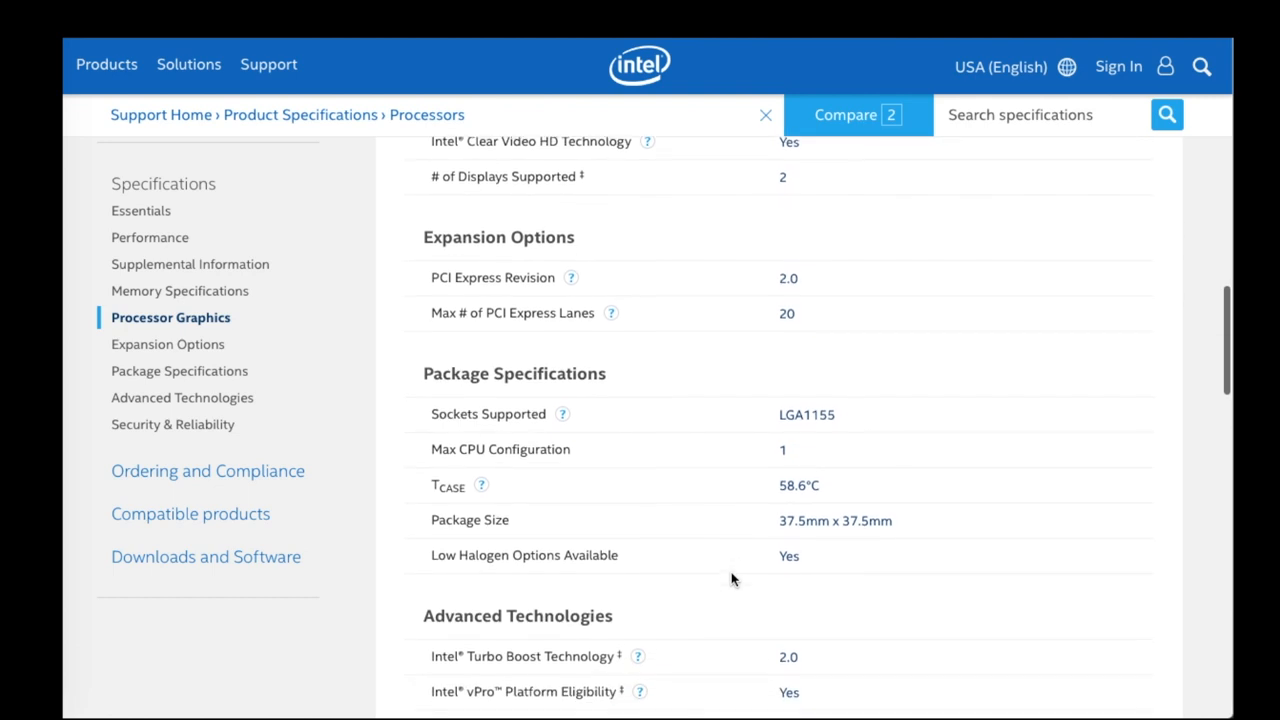
pyautogui.scroll(-3)
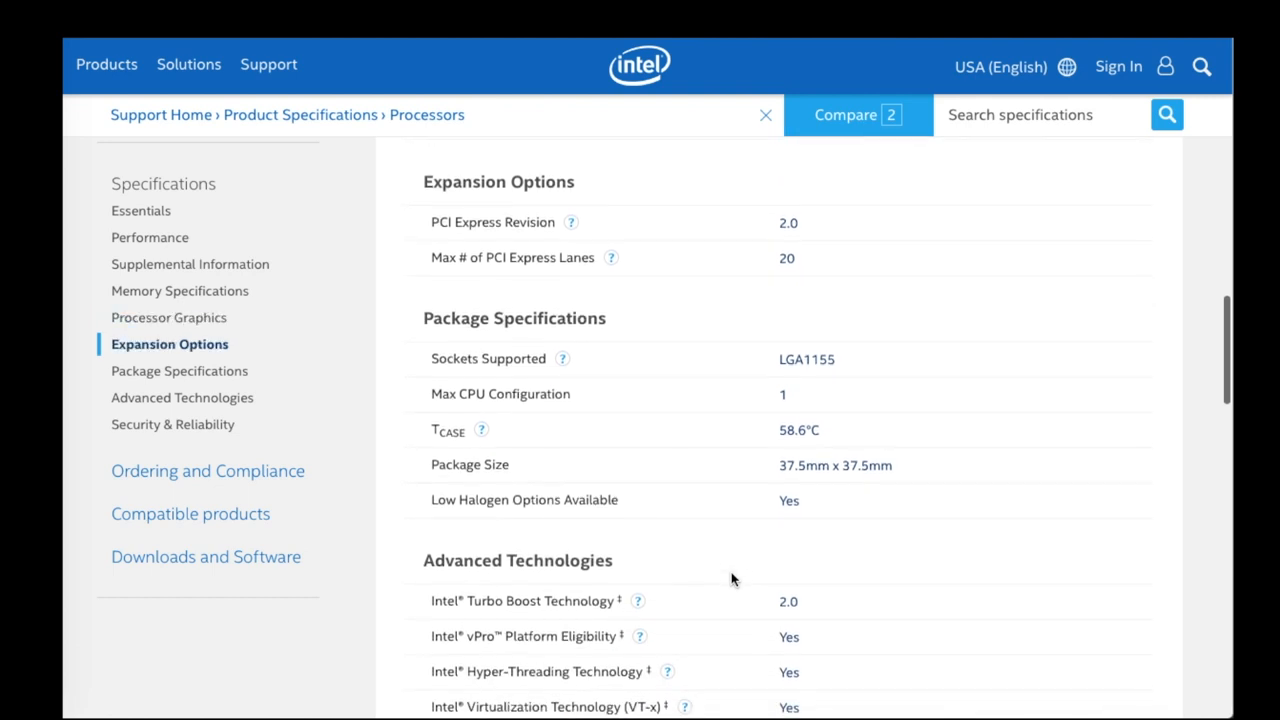
pyautogui.scroll(-3)
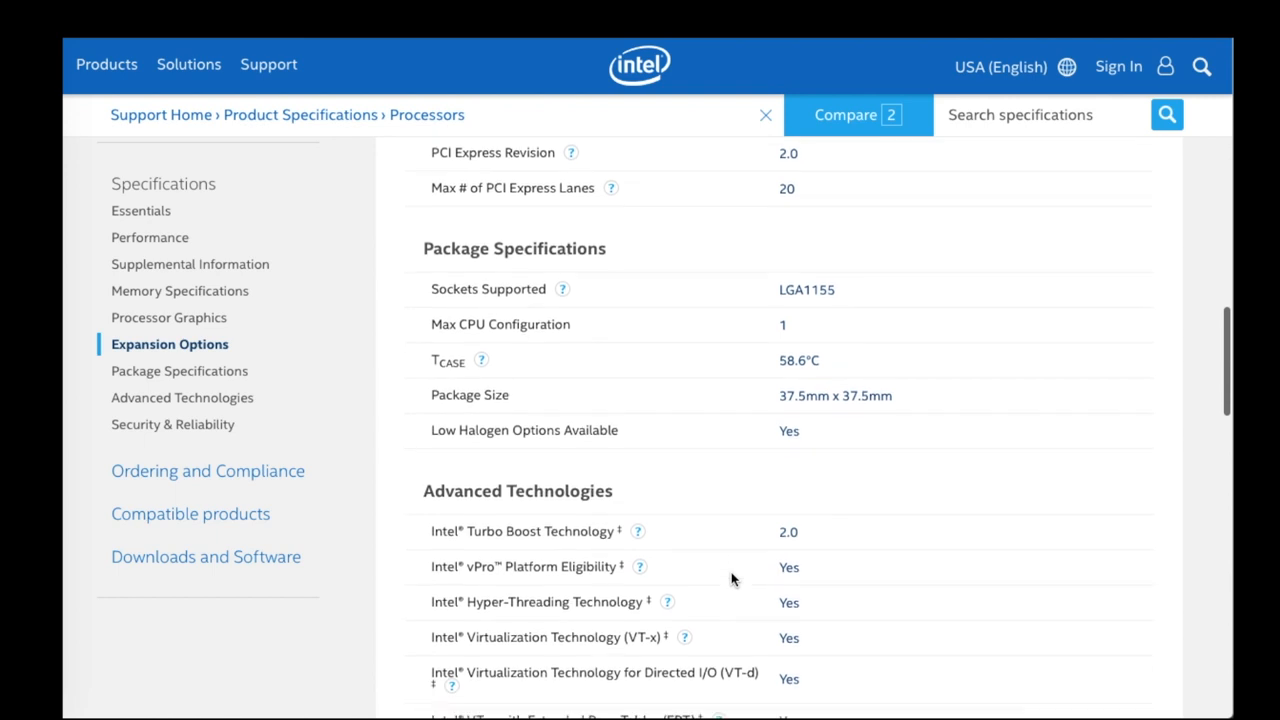
pyautogui.scroll(-3)
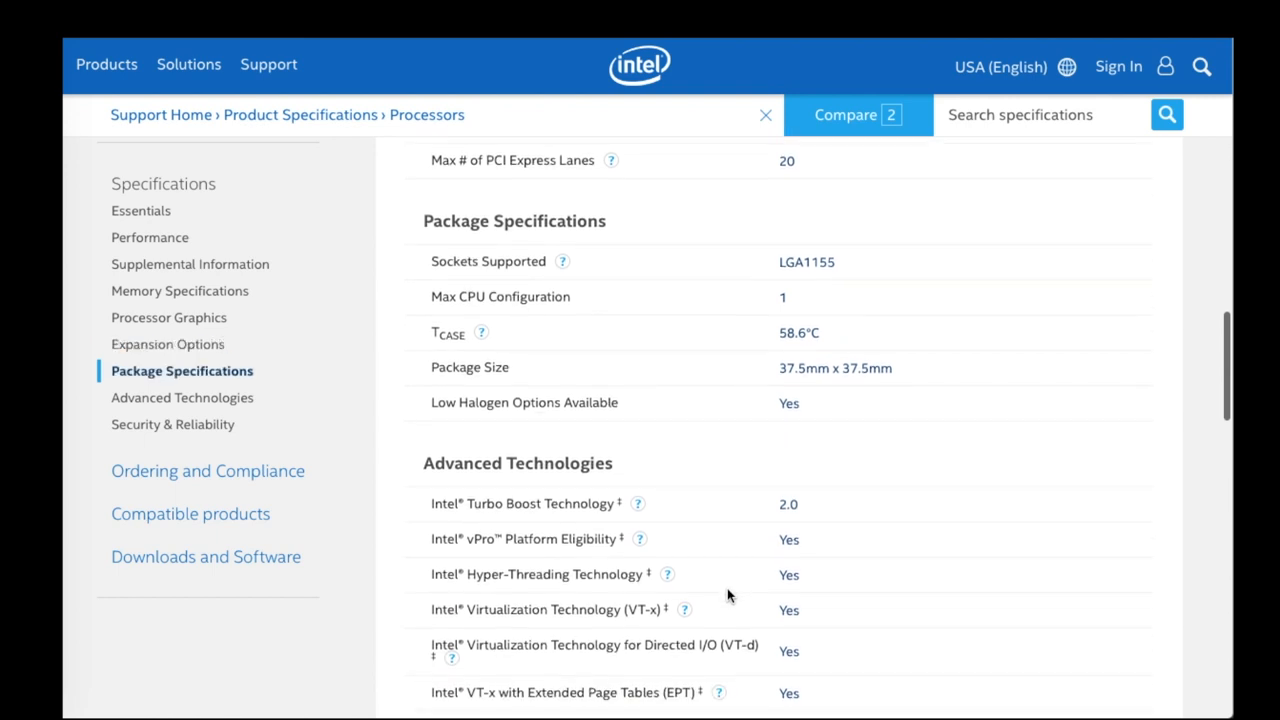
pyautogui.scroll(-3)
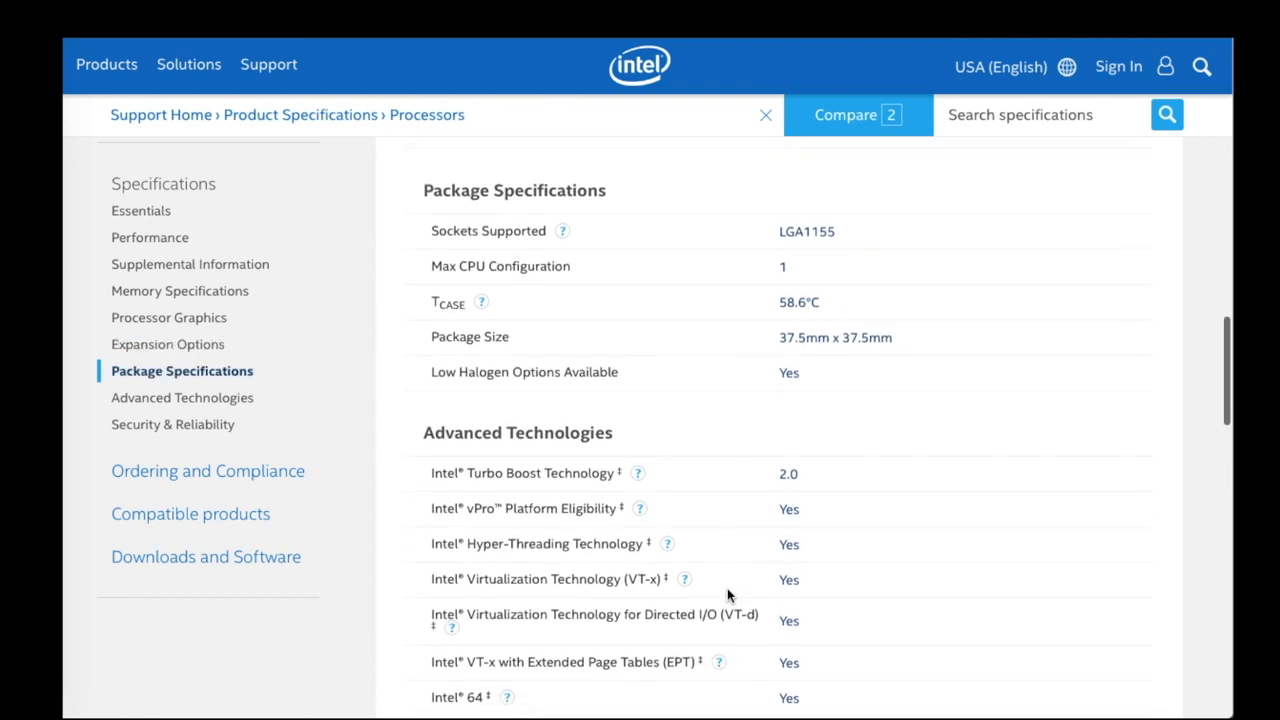
pyautogui.scroll(-3)
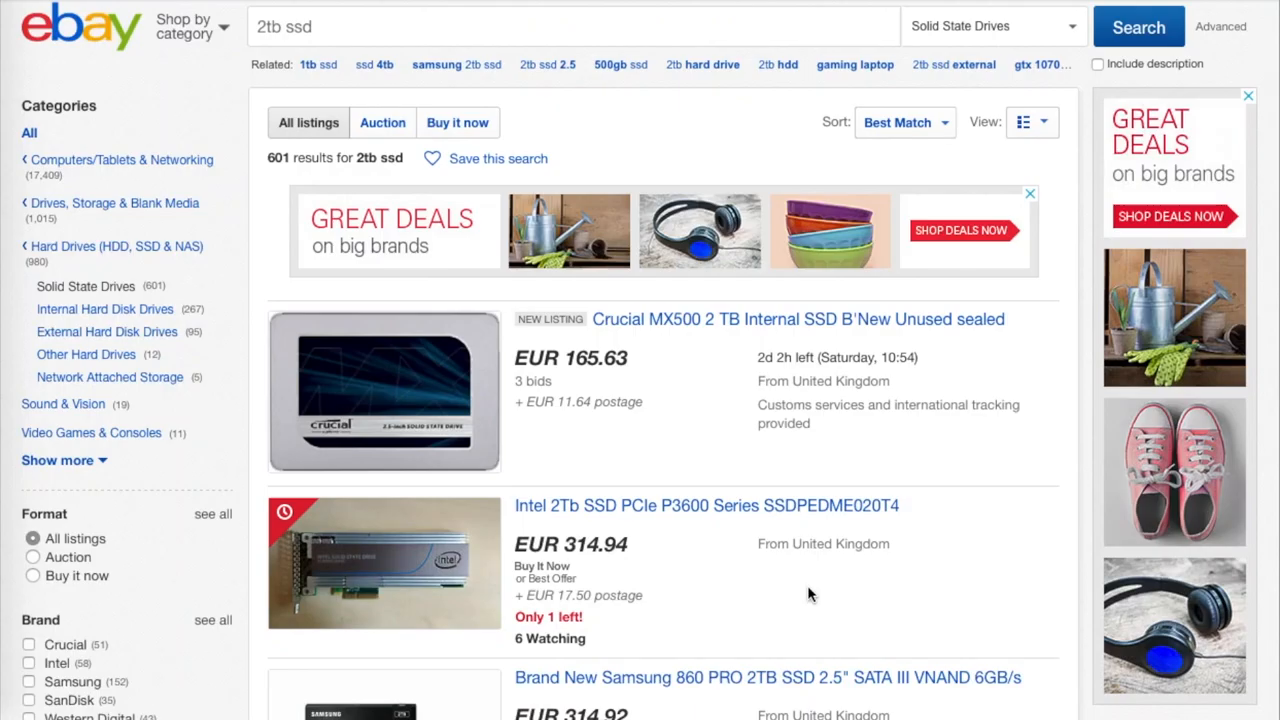
pyautogui.scroll(-3)
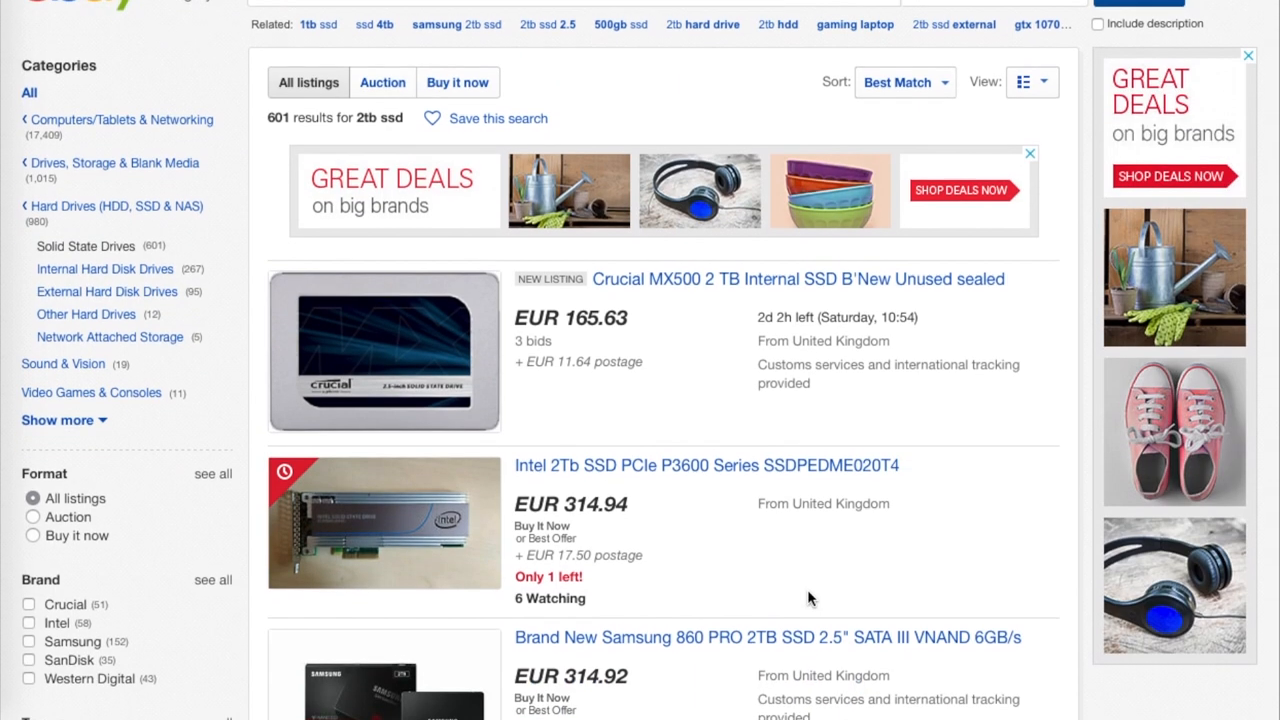
pyautogui.scroll(-3)
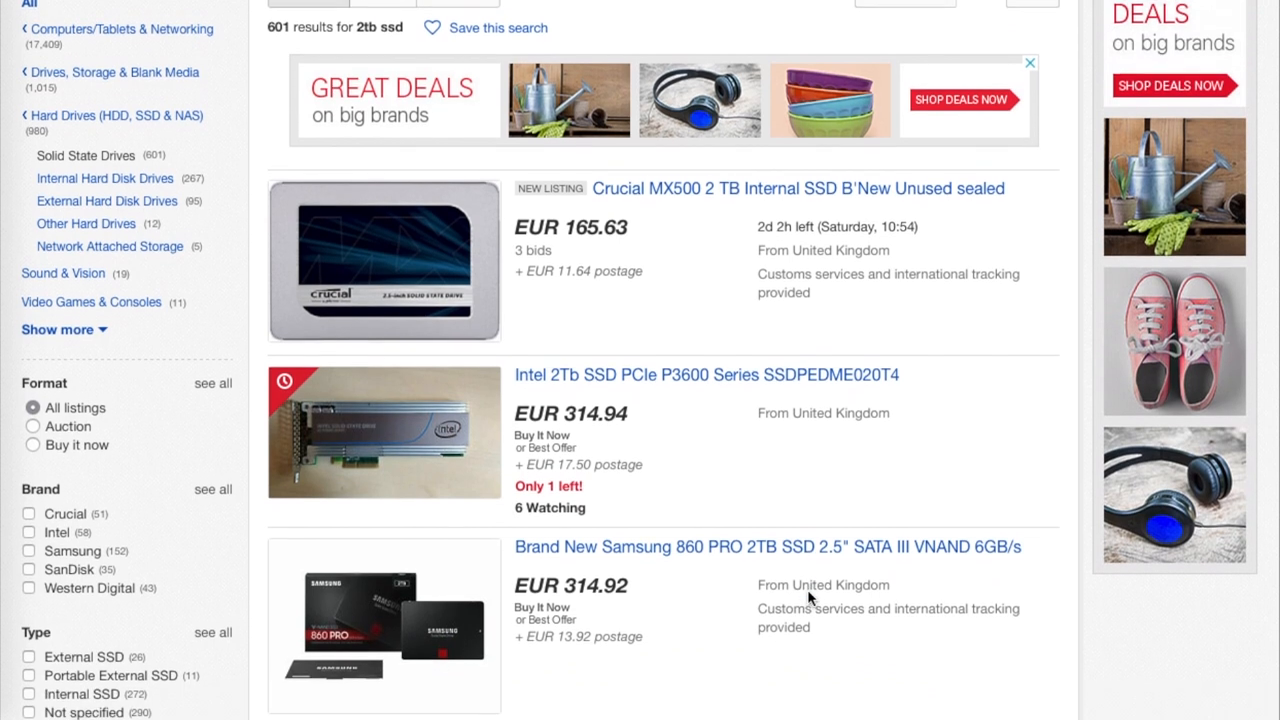
pyautogui.scroll(-3)
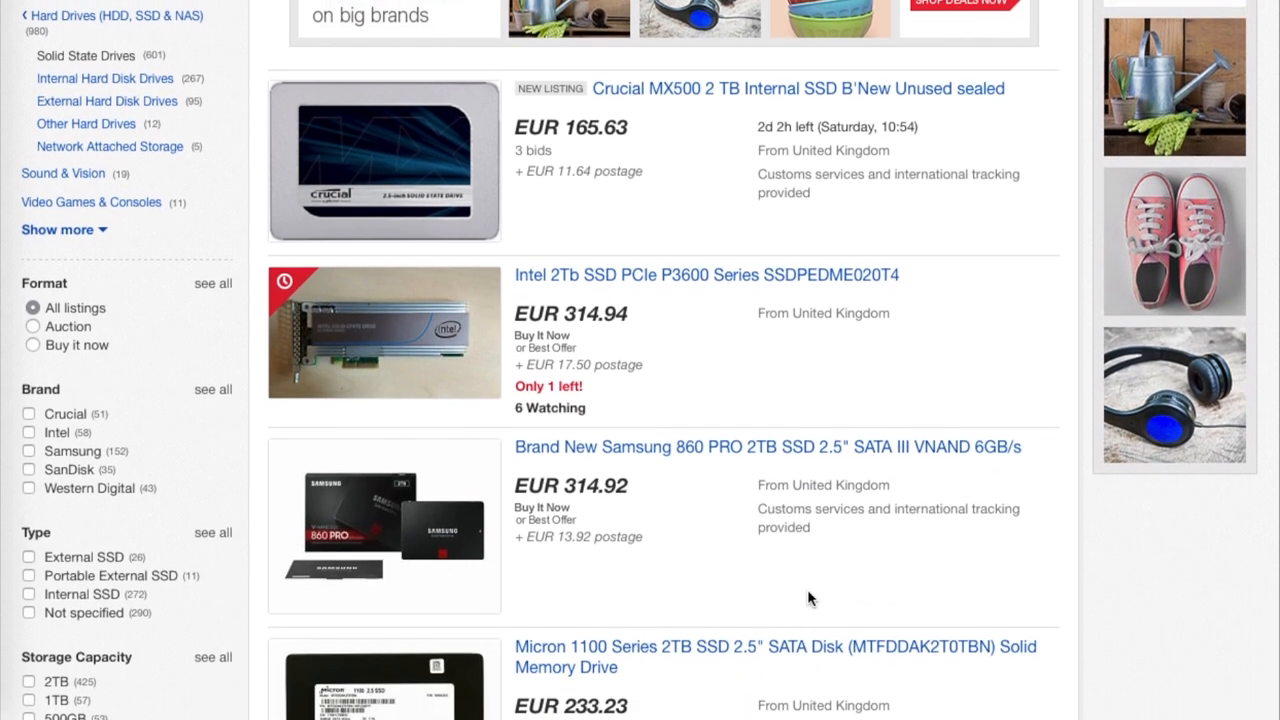
pyautogui.scroll(-3)
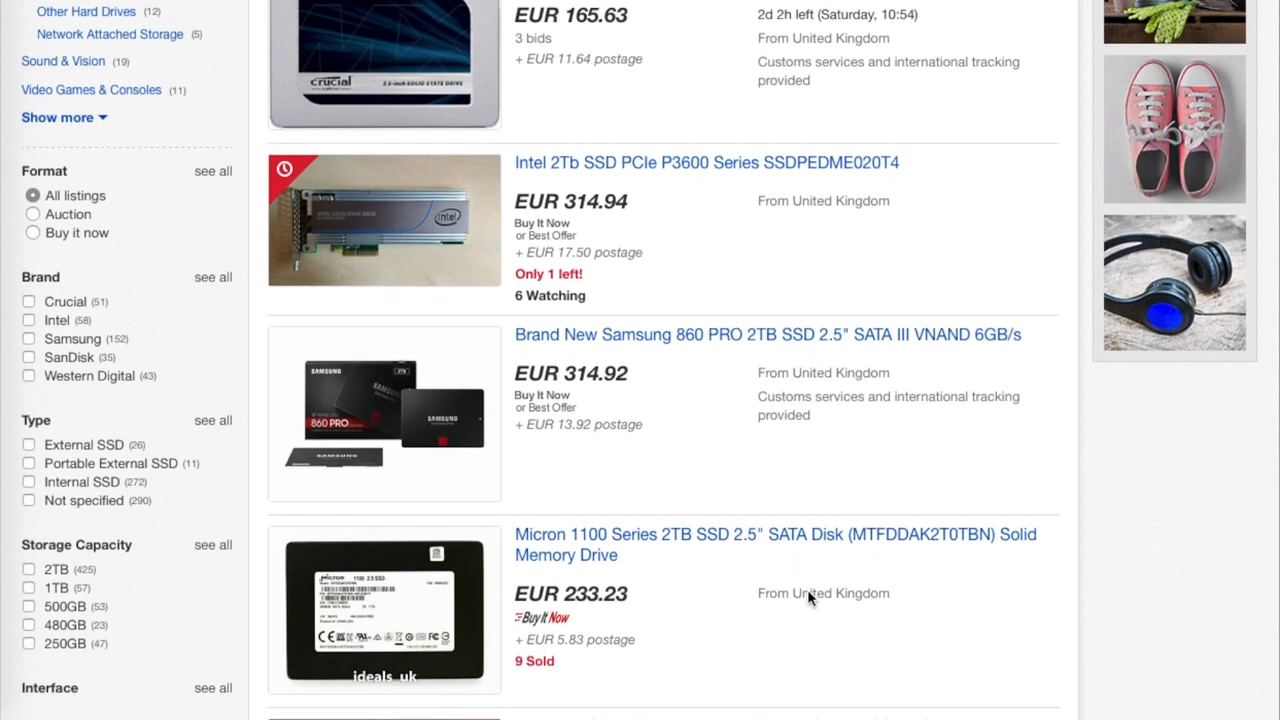
pyautogui.scroll(-3)
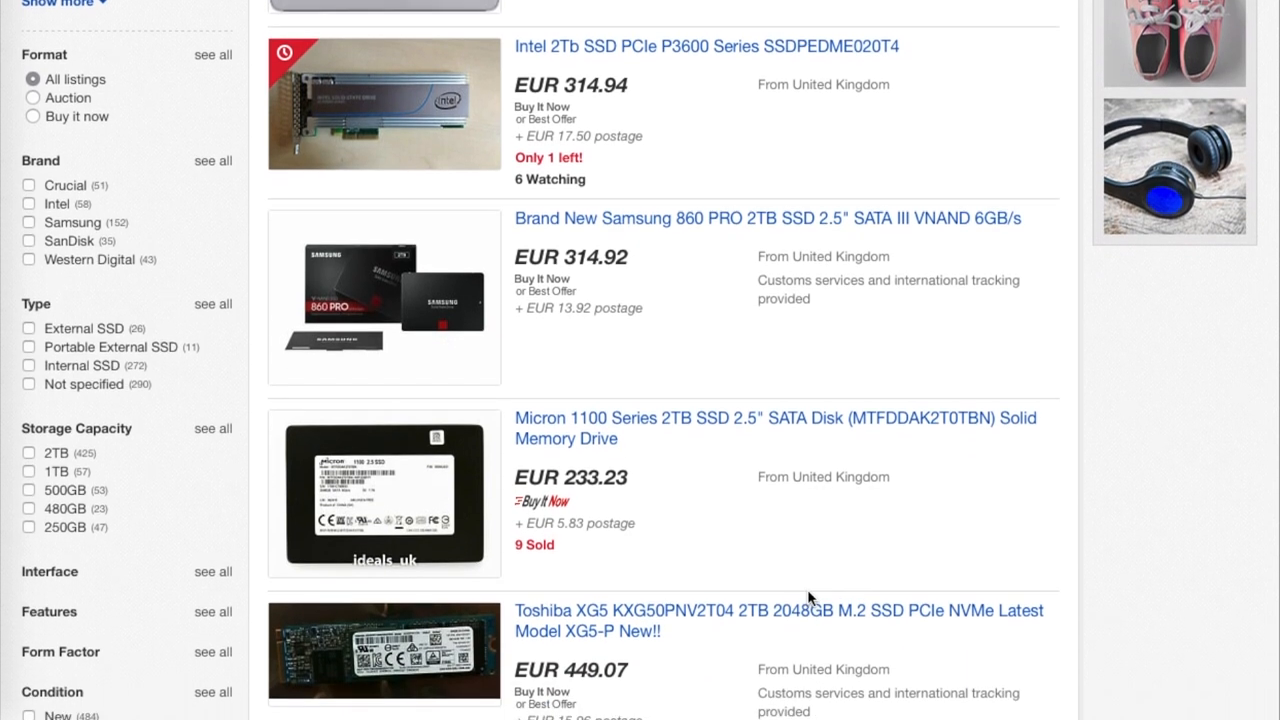
pyautogui.scroll(-3)
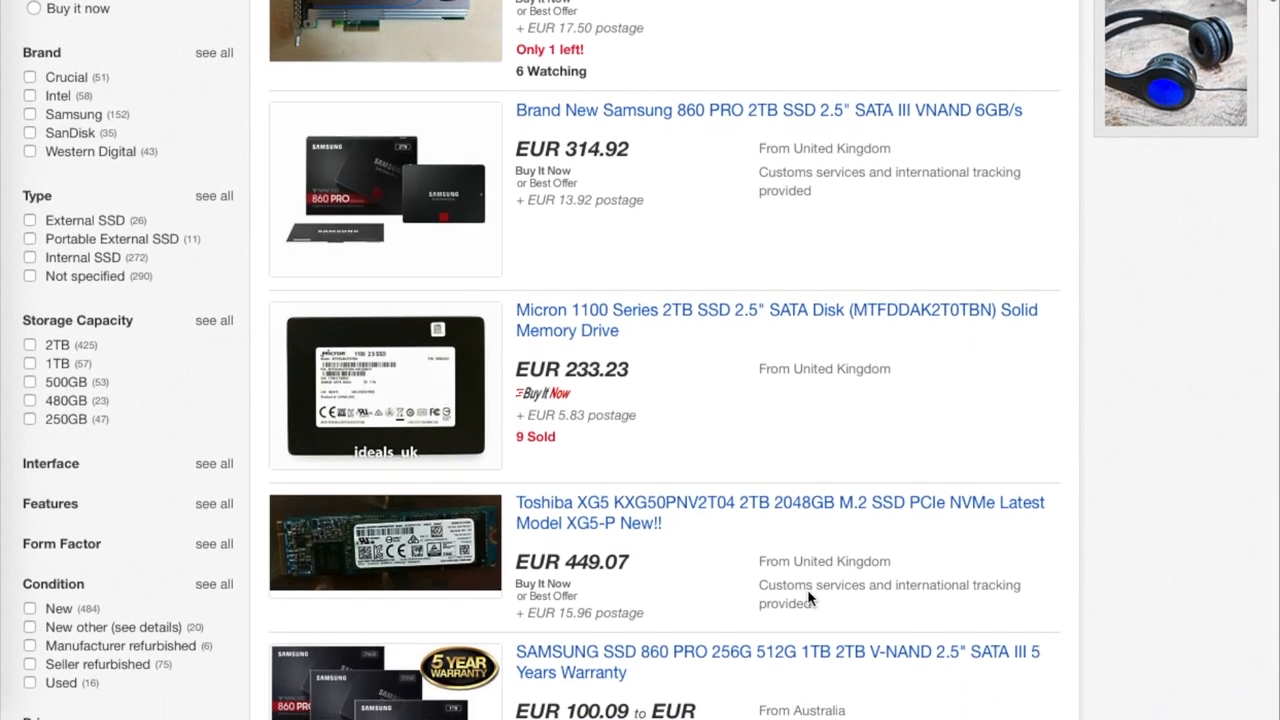
pyautogui.scroll(-3)
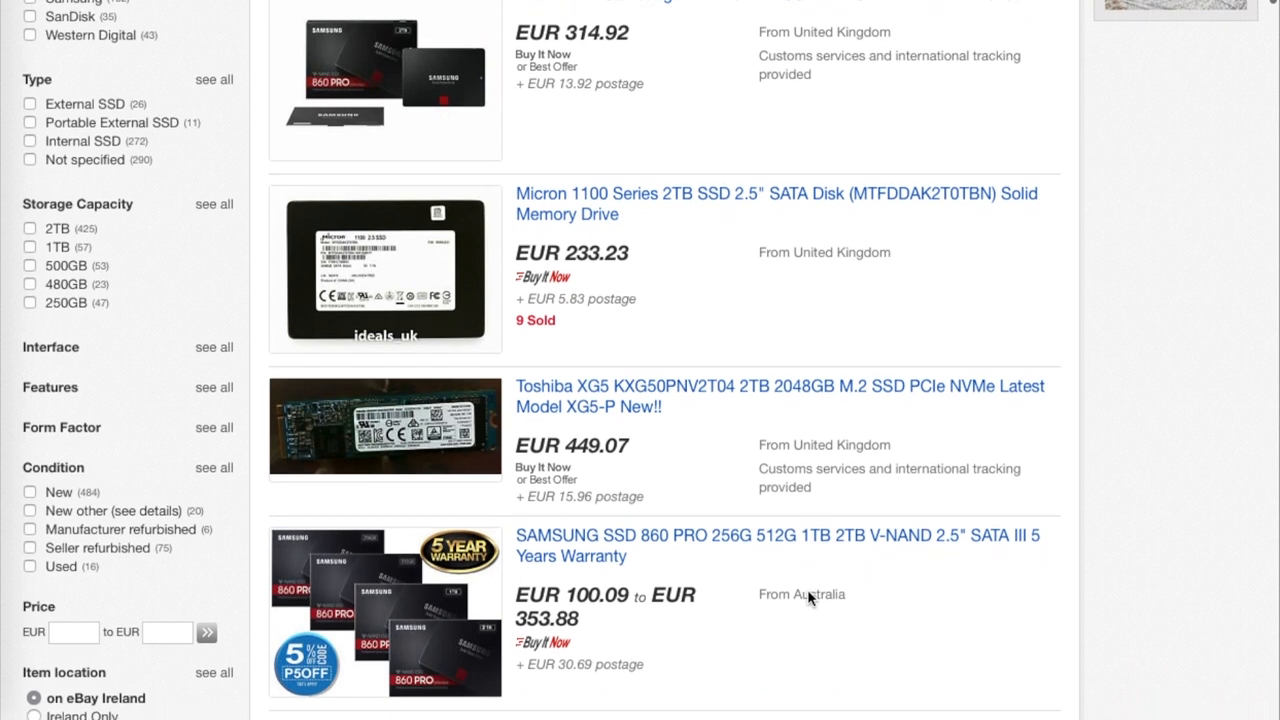
pyautogui.scroll(-3)
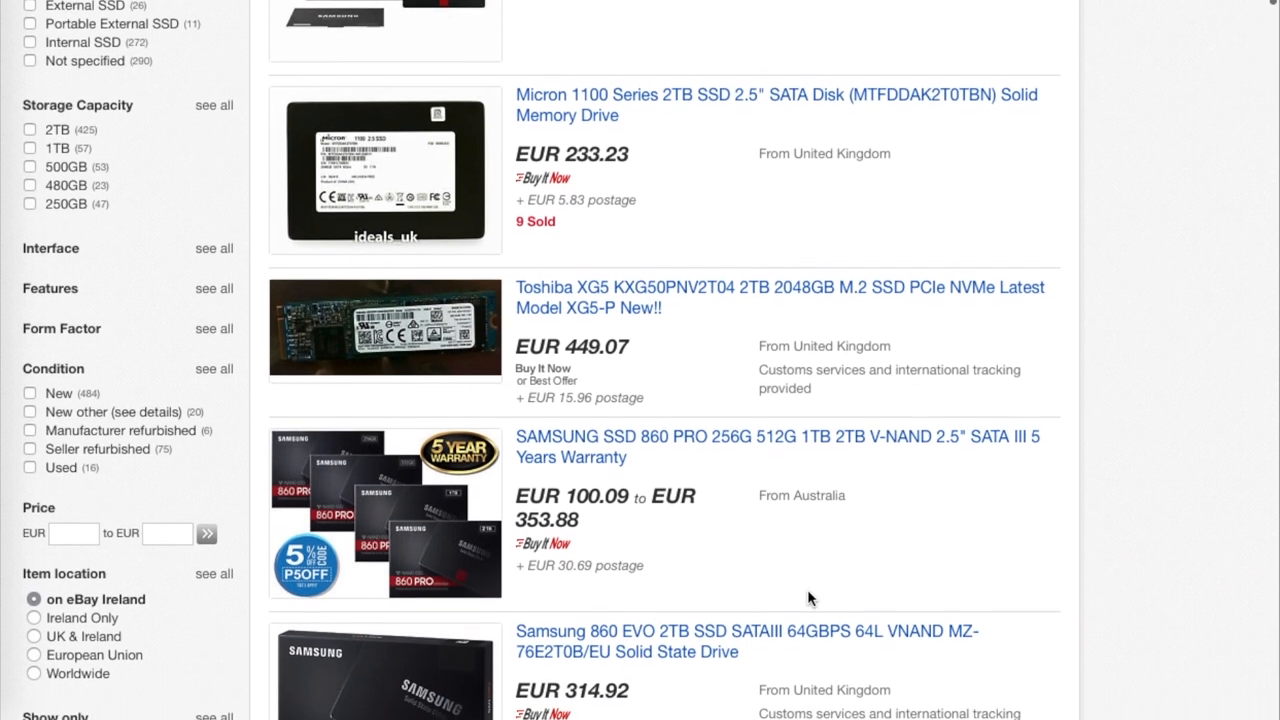
pyautogui.scroll(-3)
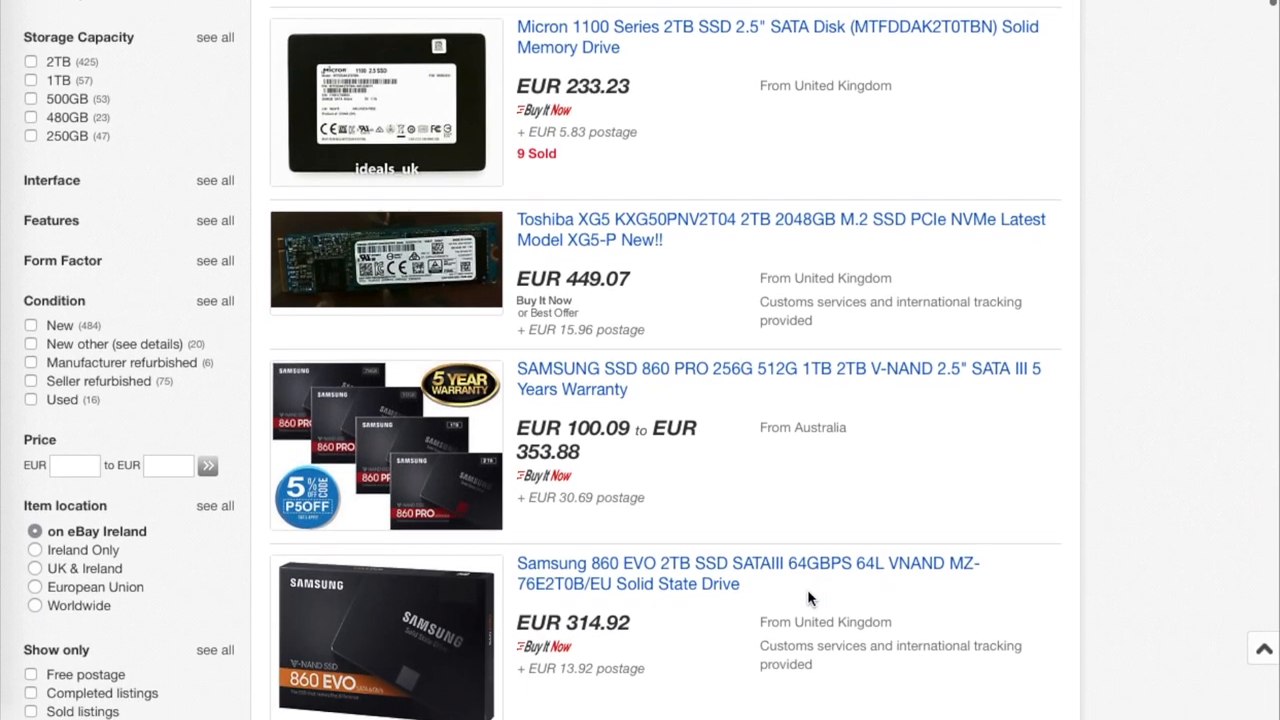
pyautogui.scroll(-3)
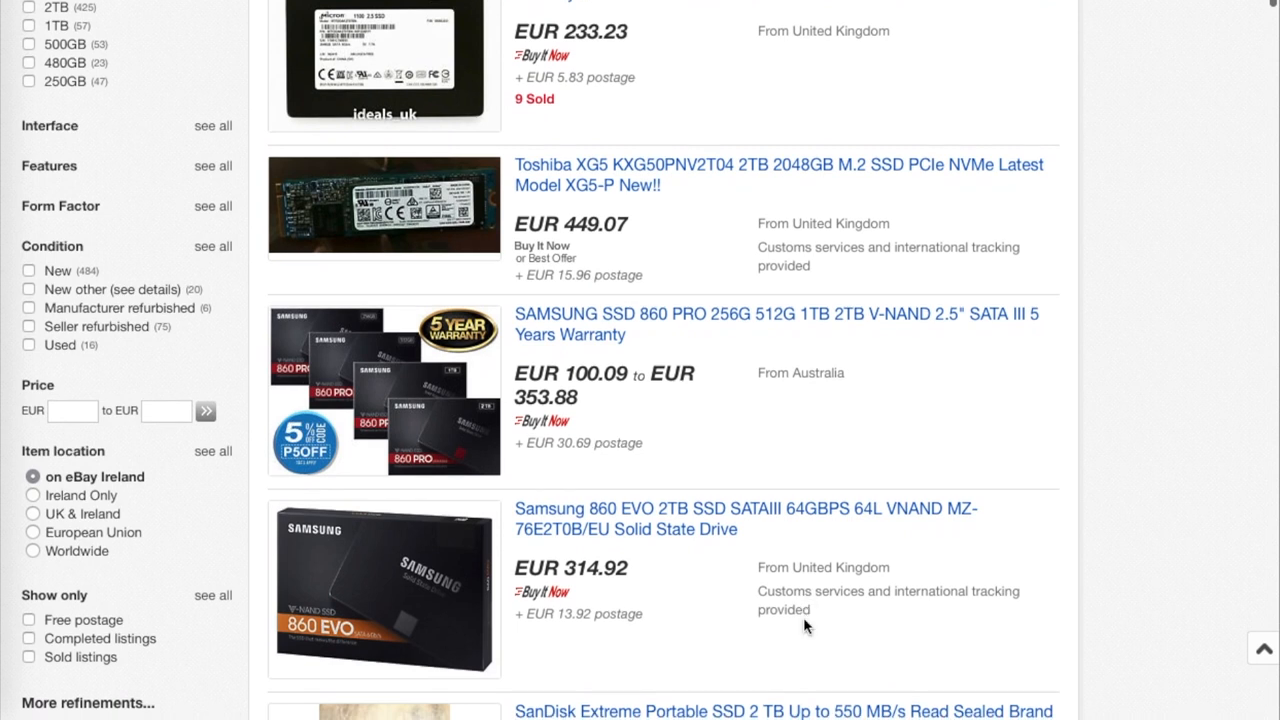
pyautogui.scroll(-3)
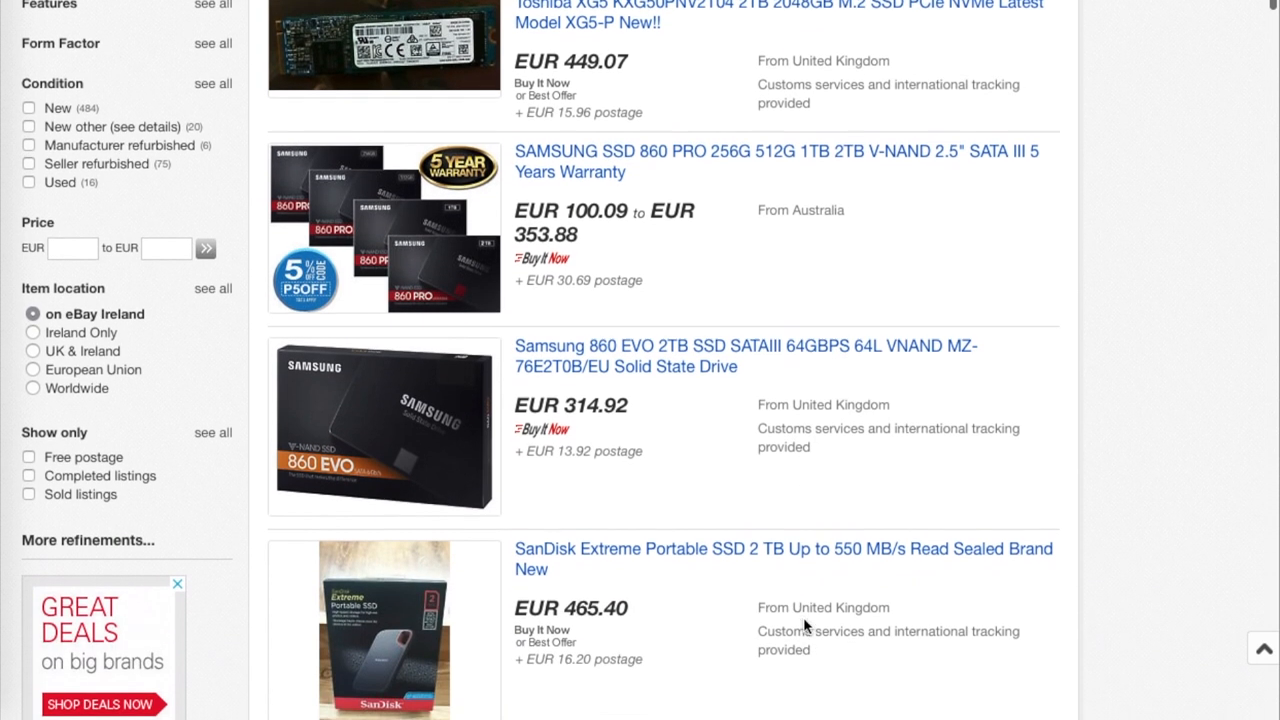
pyautogui.scroll(-3)
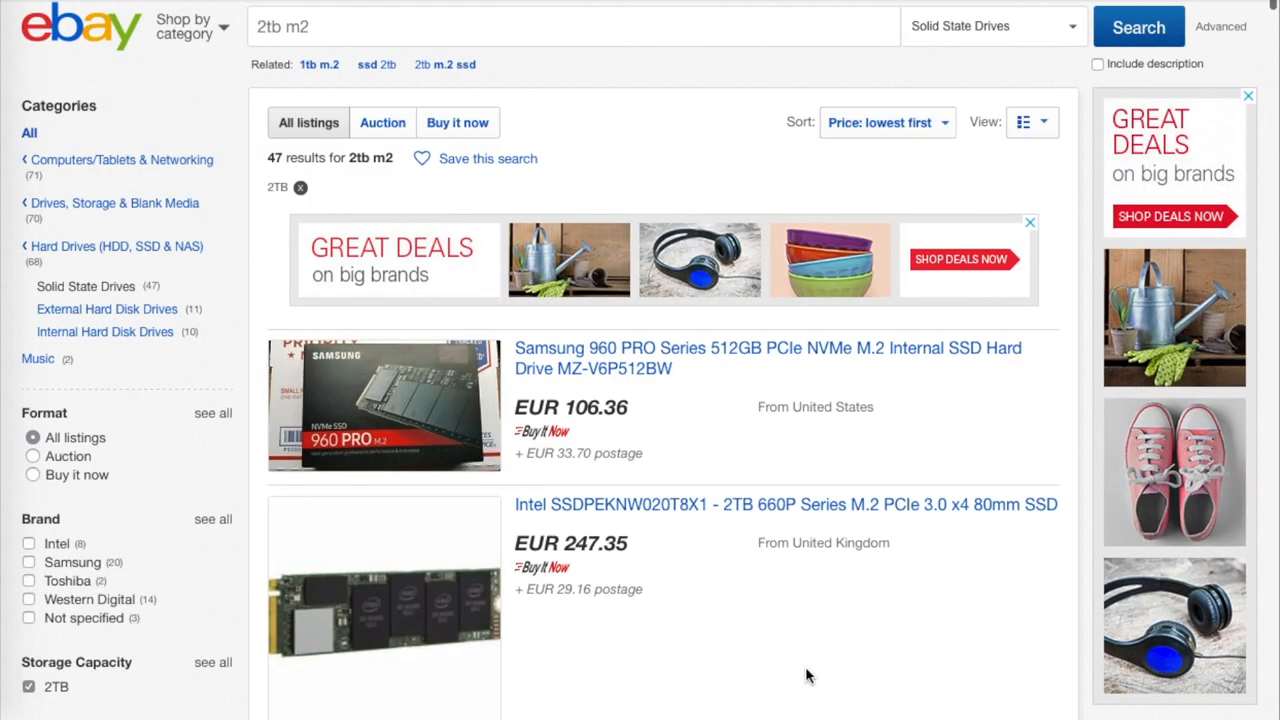
pyautogui.scroll(-3)
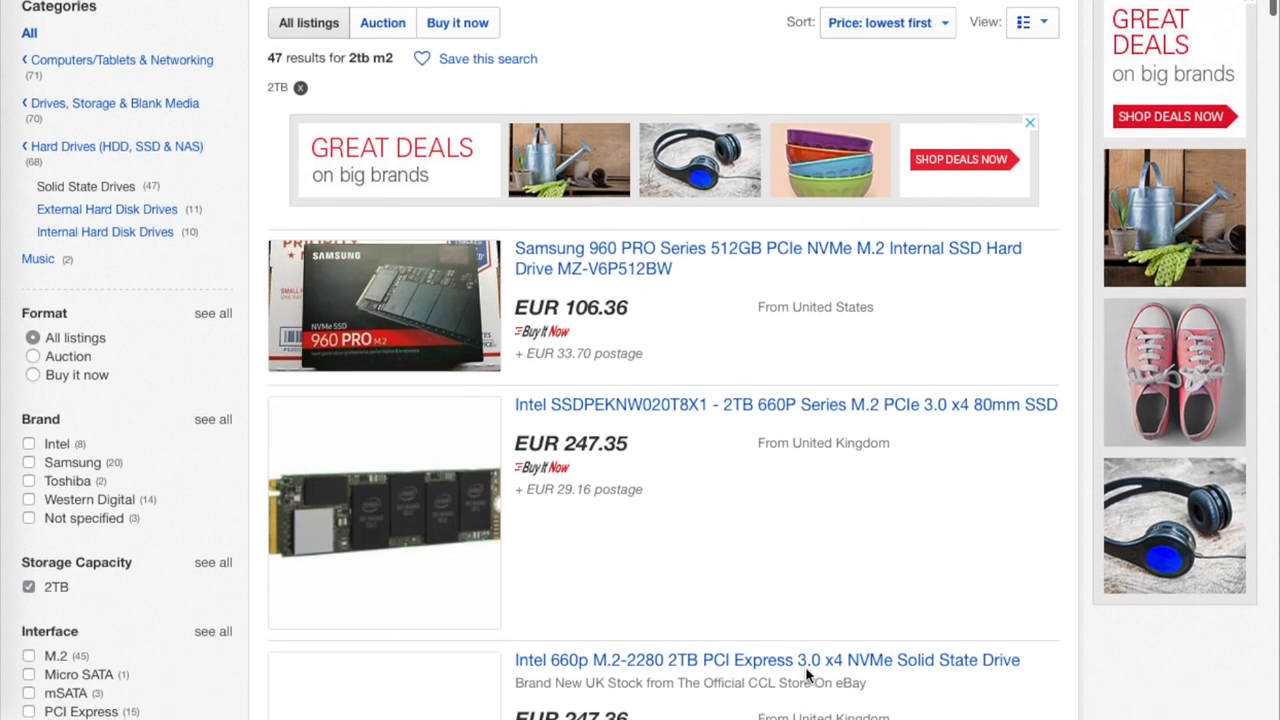
pyautogui.scroll(-3)
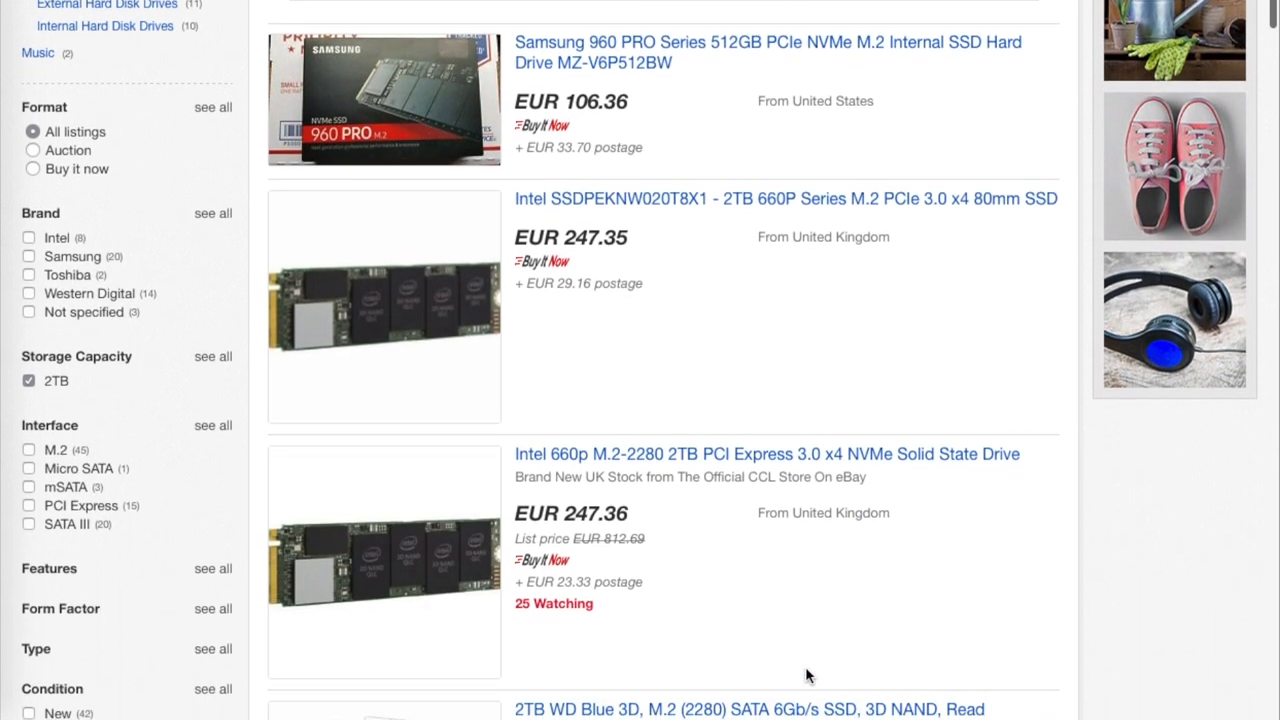
pyautogui.scroll(-3)
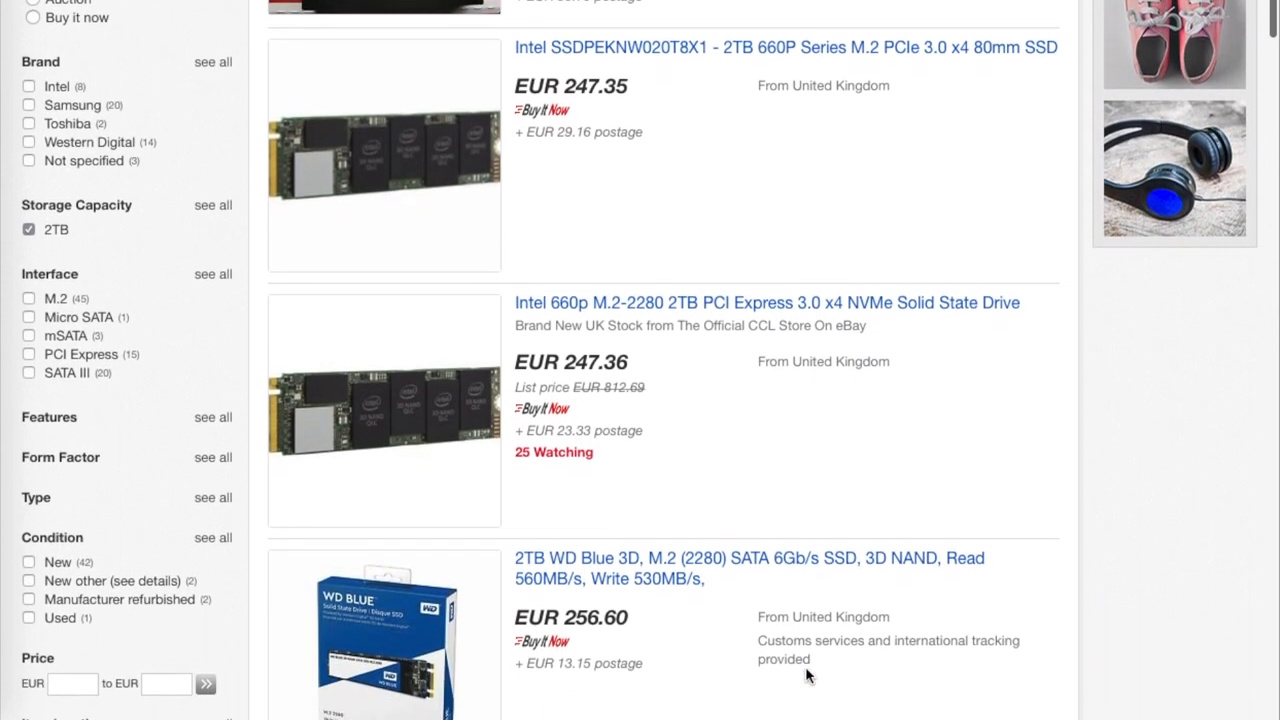
pyautogui.scroll(-3)
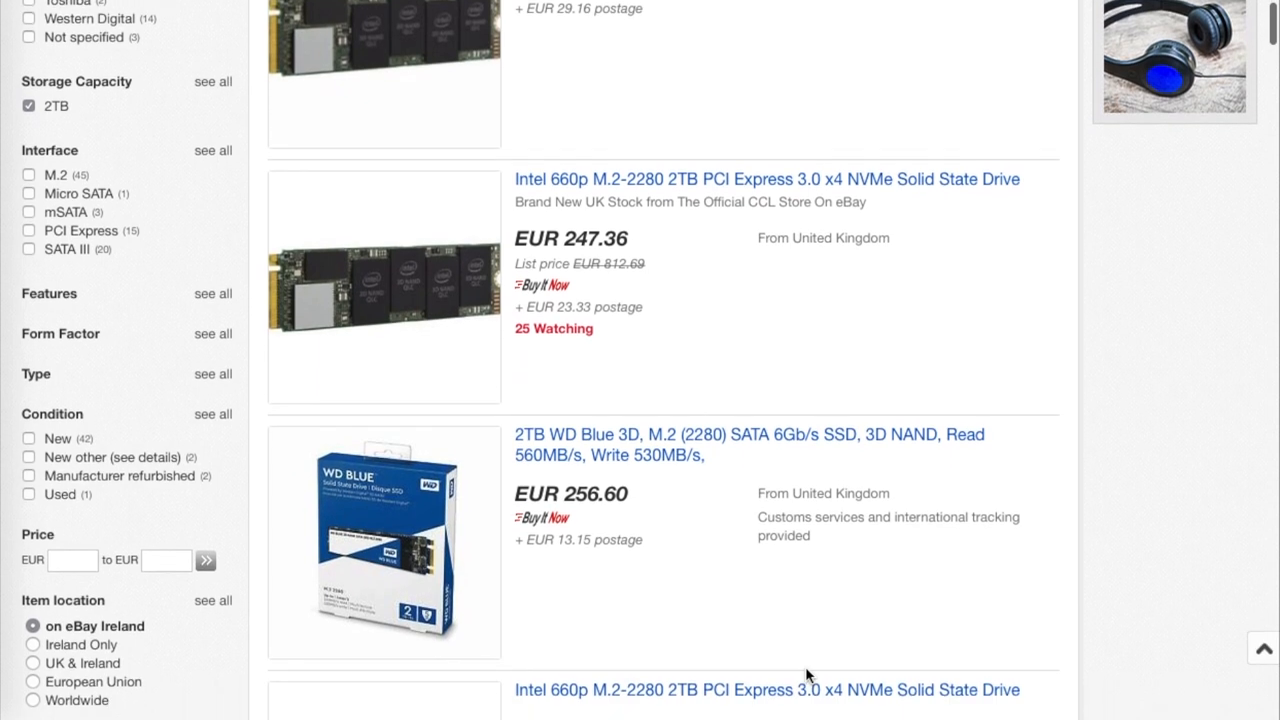
pyautogui.scroll(-3)
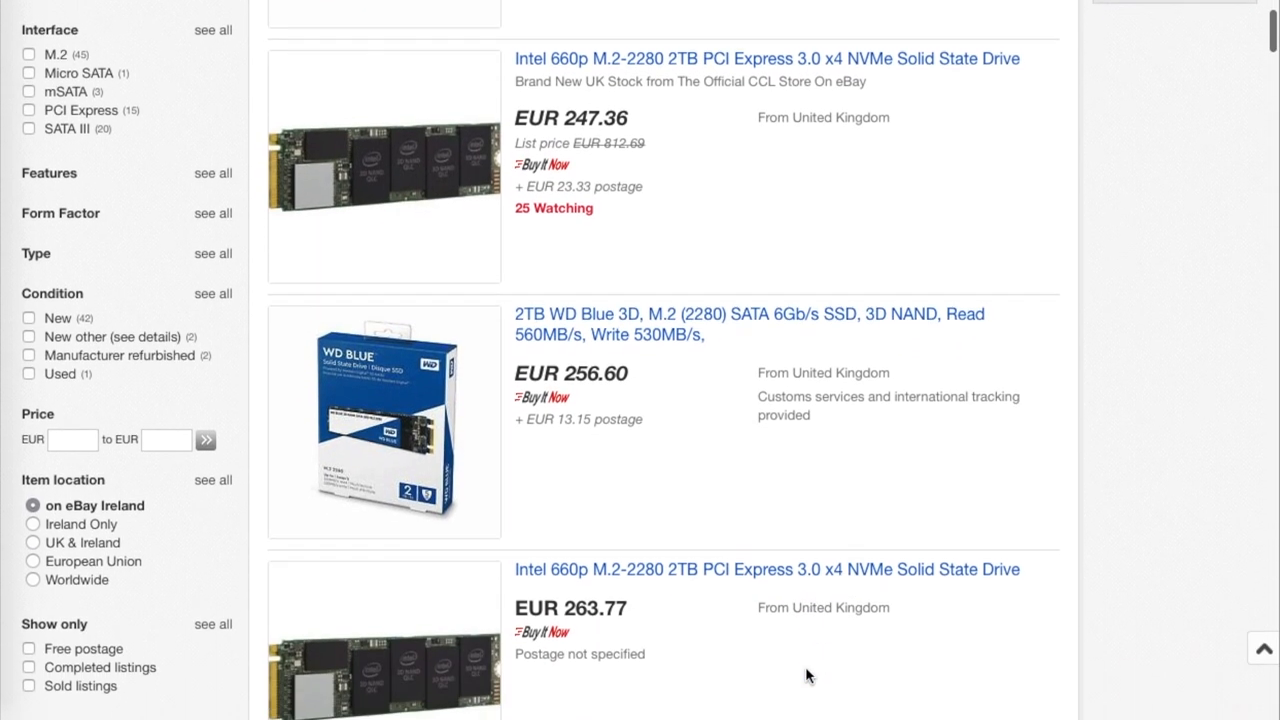
pyautogui.scroll(-3)
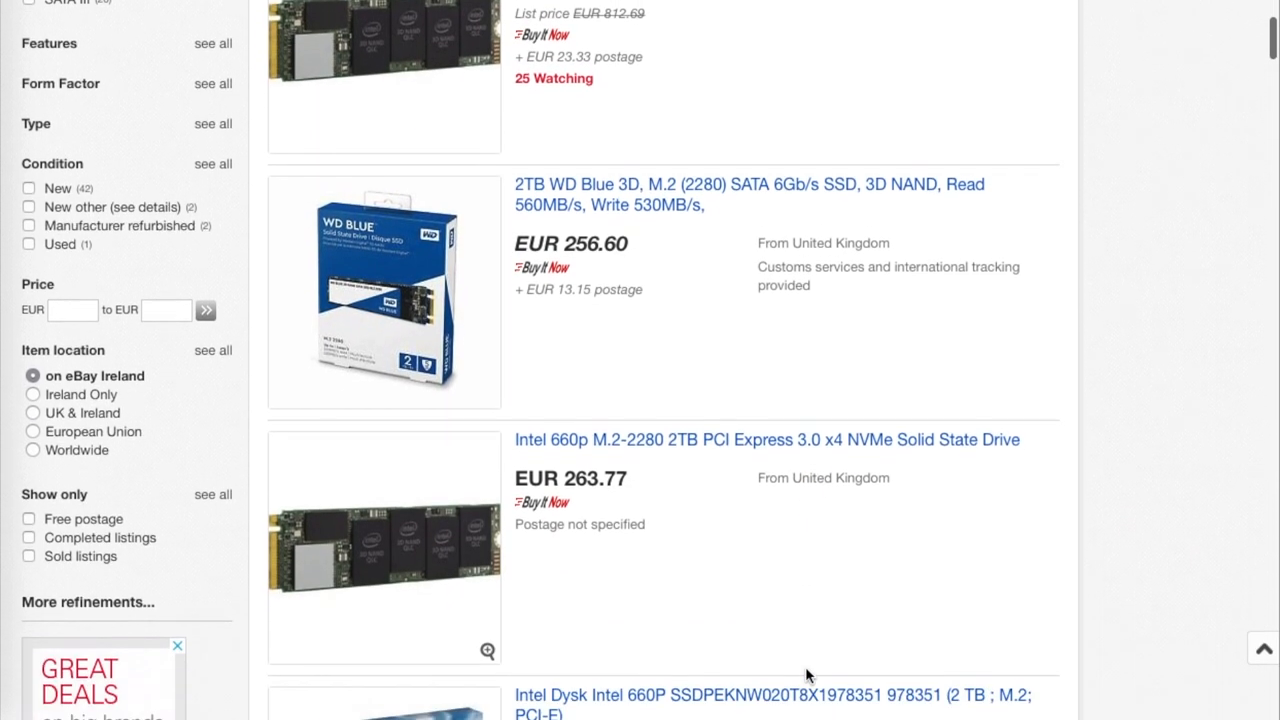
pyautogui.scroll(-3)
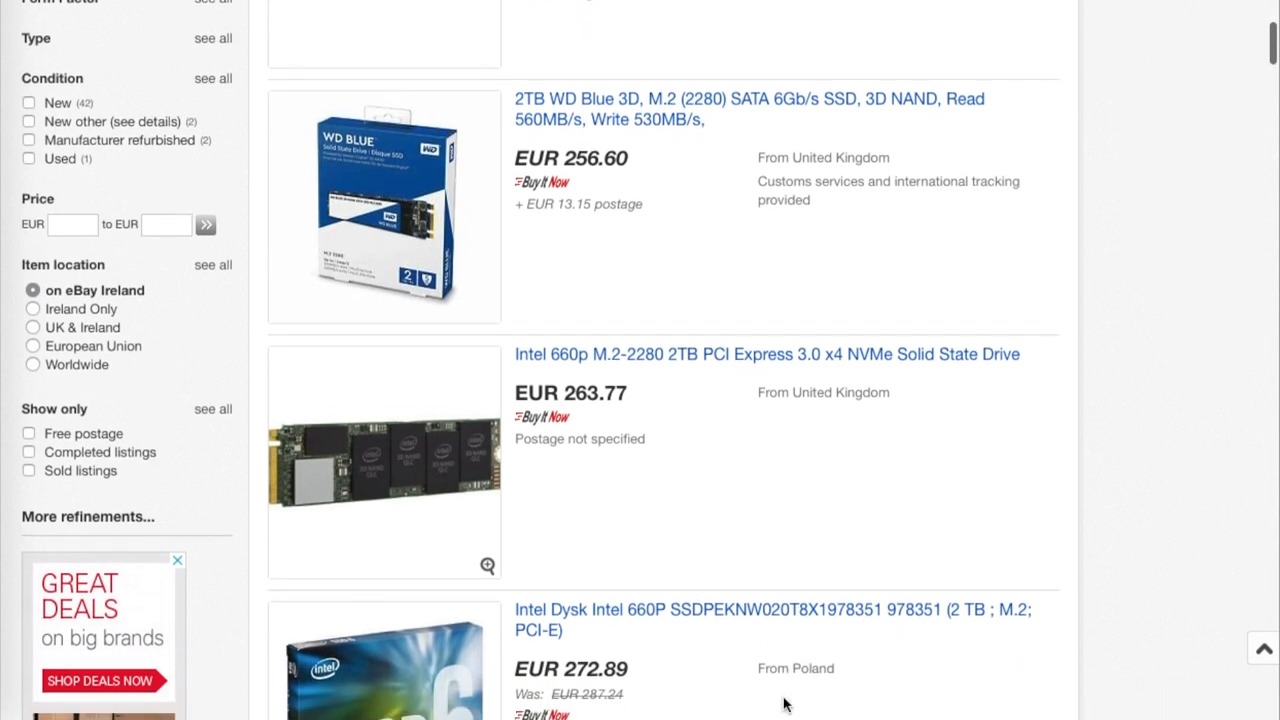
pyautogui.scroll(-3)
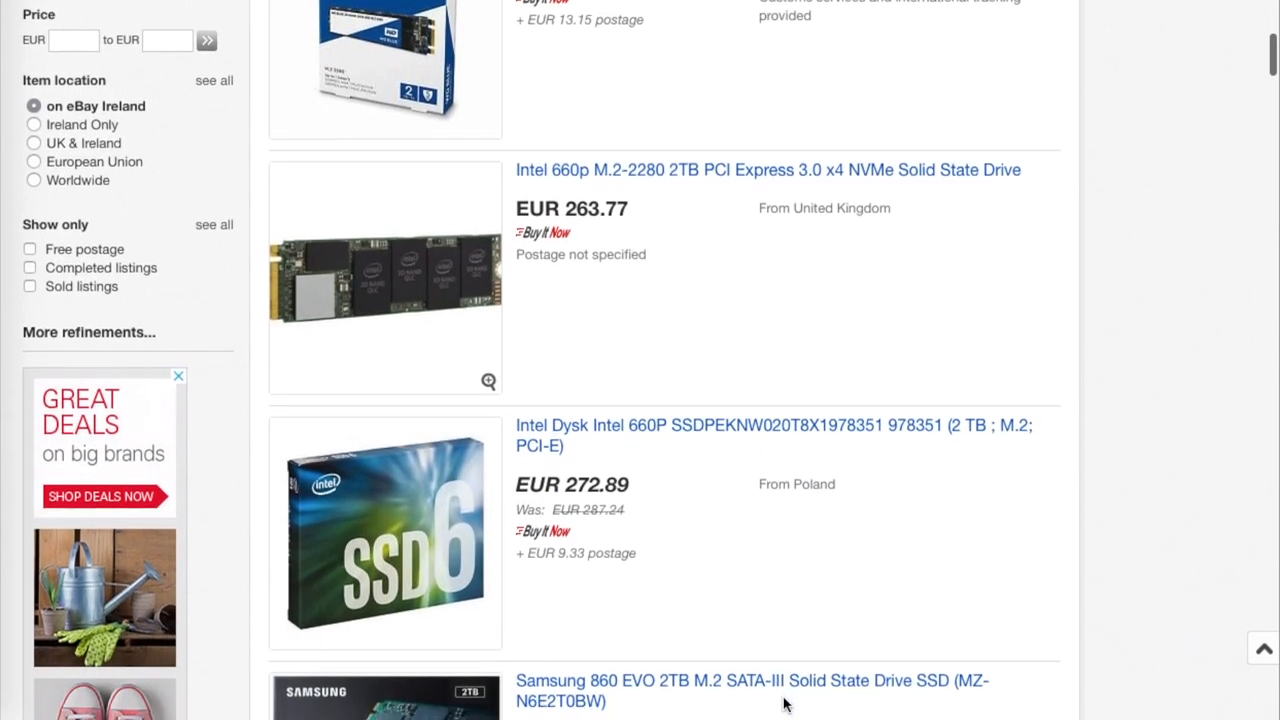
pyautogui.scroll(-3)
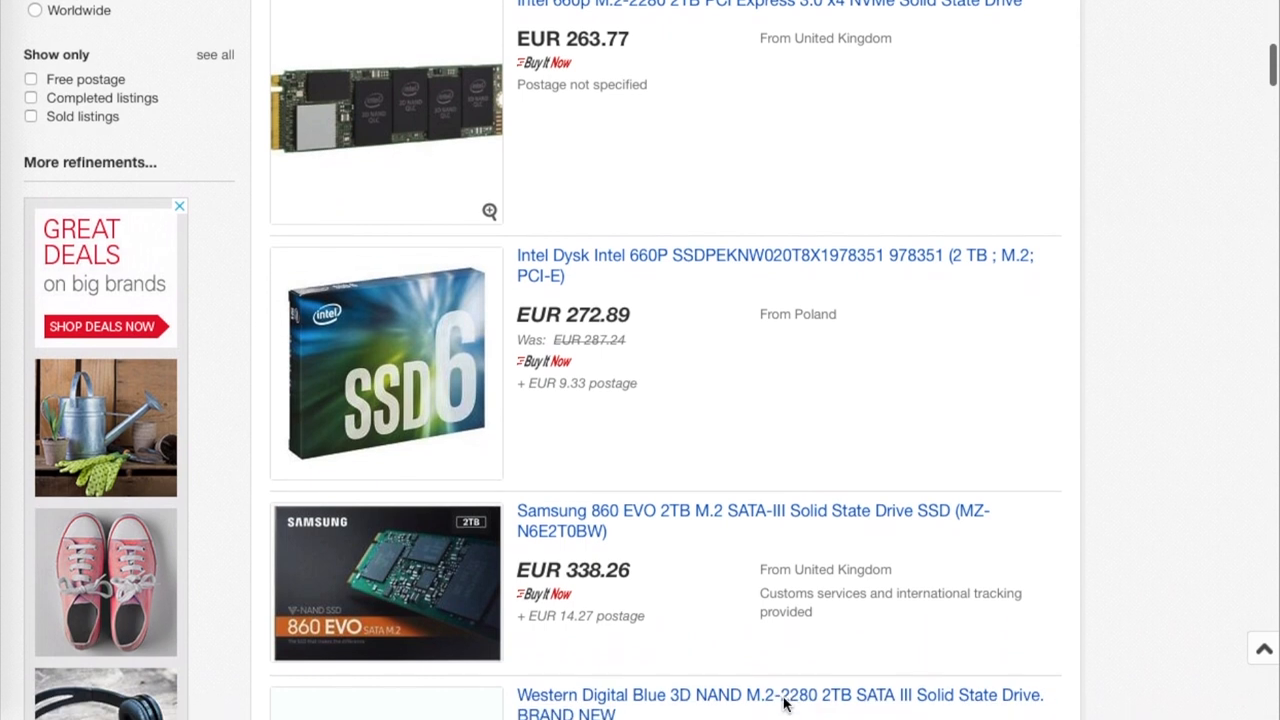
pyautogui.scroll(-3)
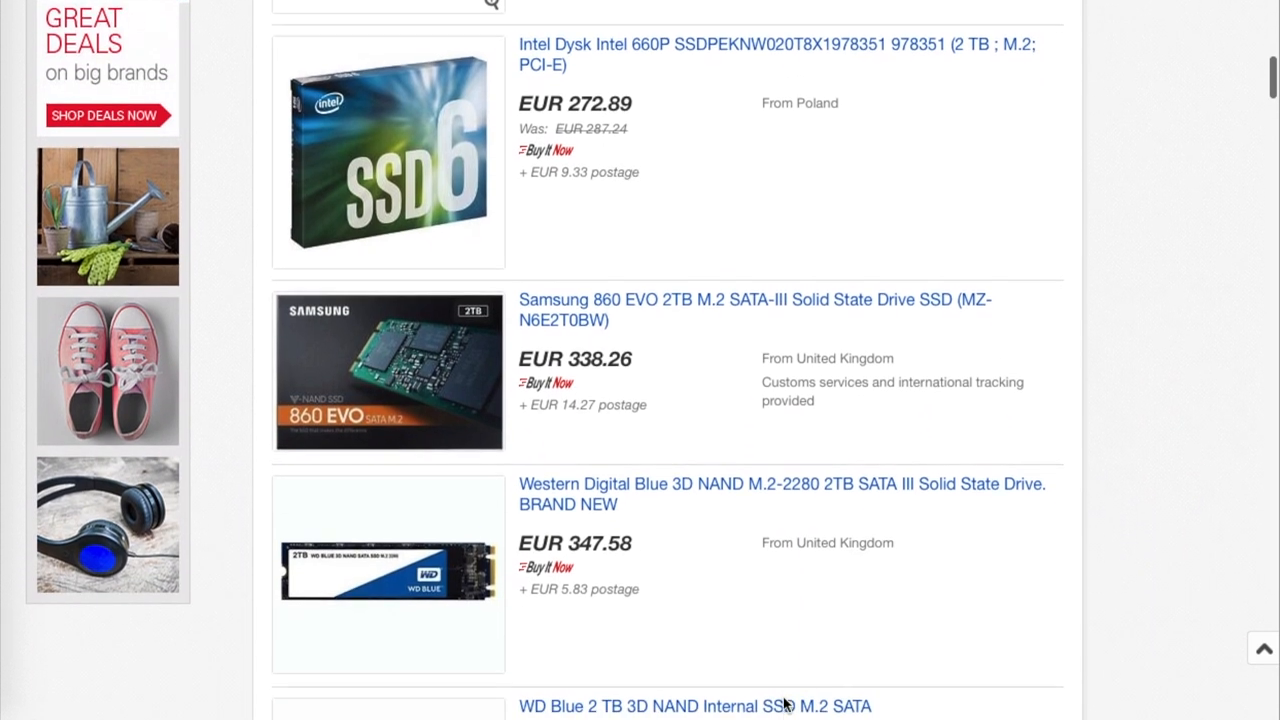
pyautogui.scroll(-3)
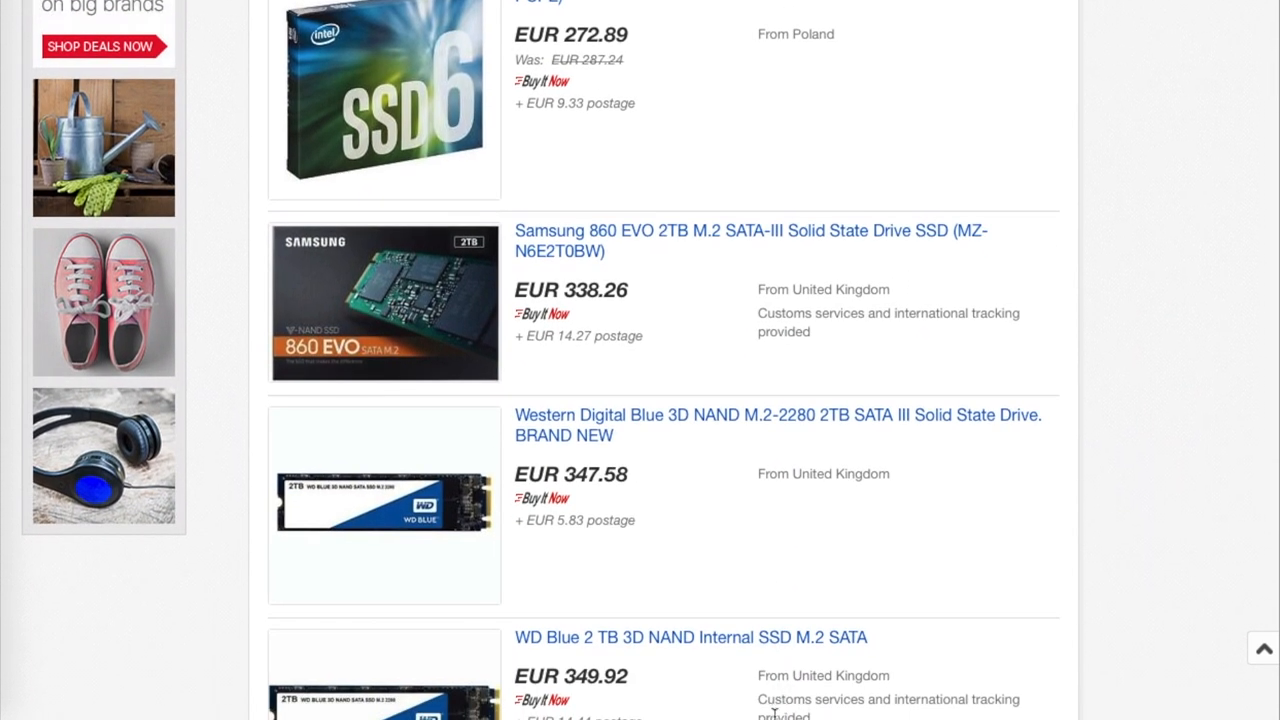
pyautogui.scroll(-3)
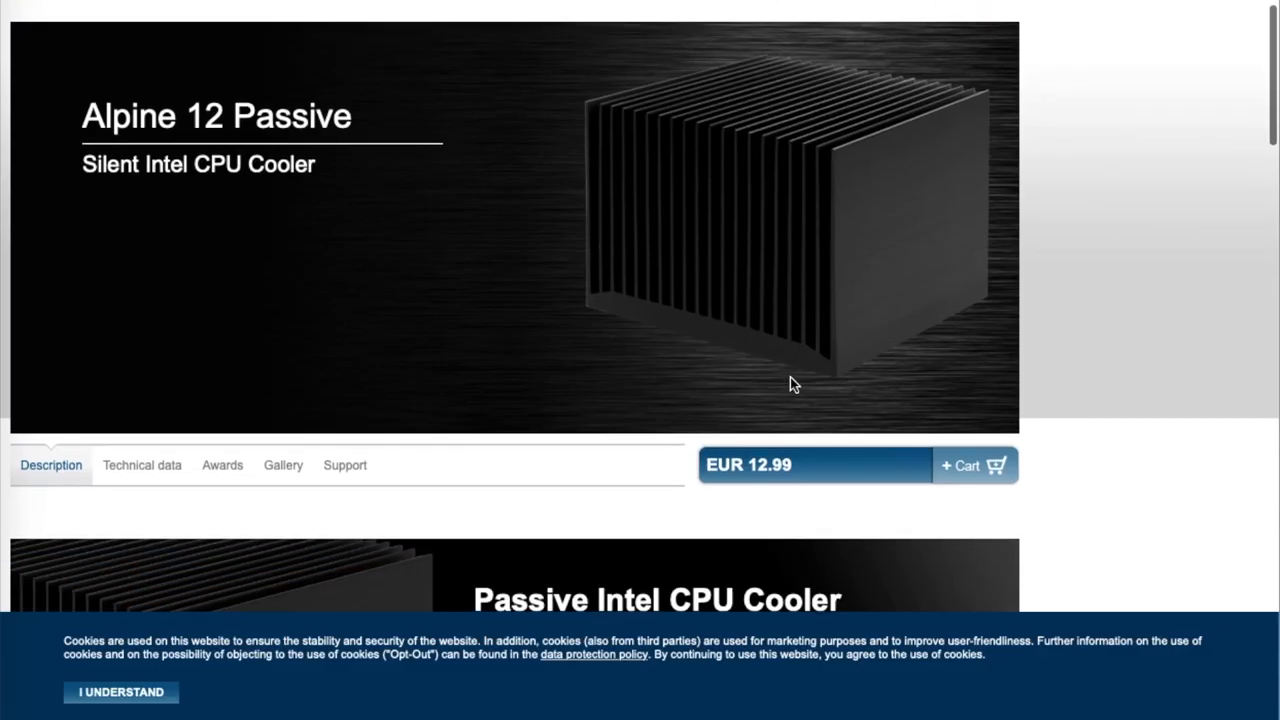
# Step: Scroll the Alpine 12 Passive technical data to its Compatibility table (Intel 1151/1150/1155/1156, 47 W TDP)
pyautogui.scroll(-3)
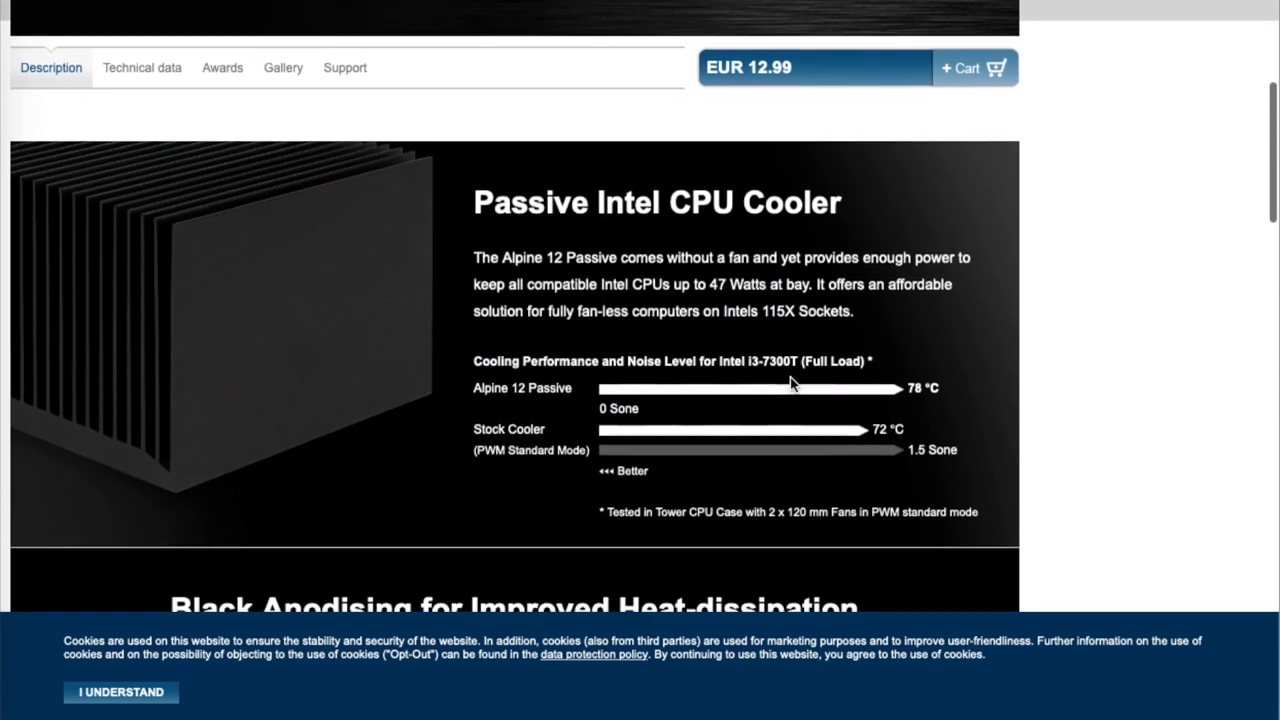
pyautogui.scroll(-3)
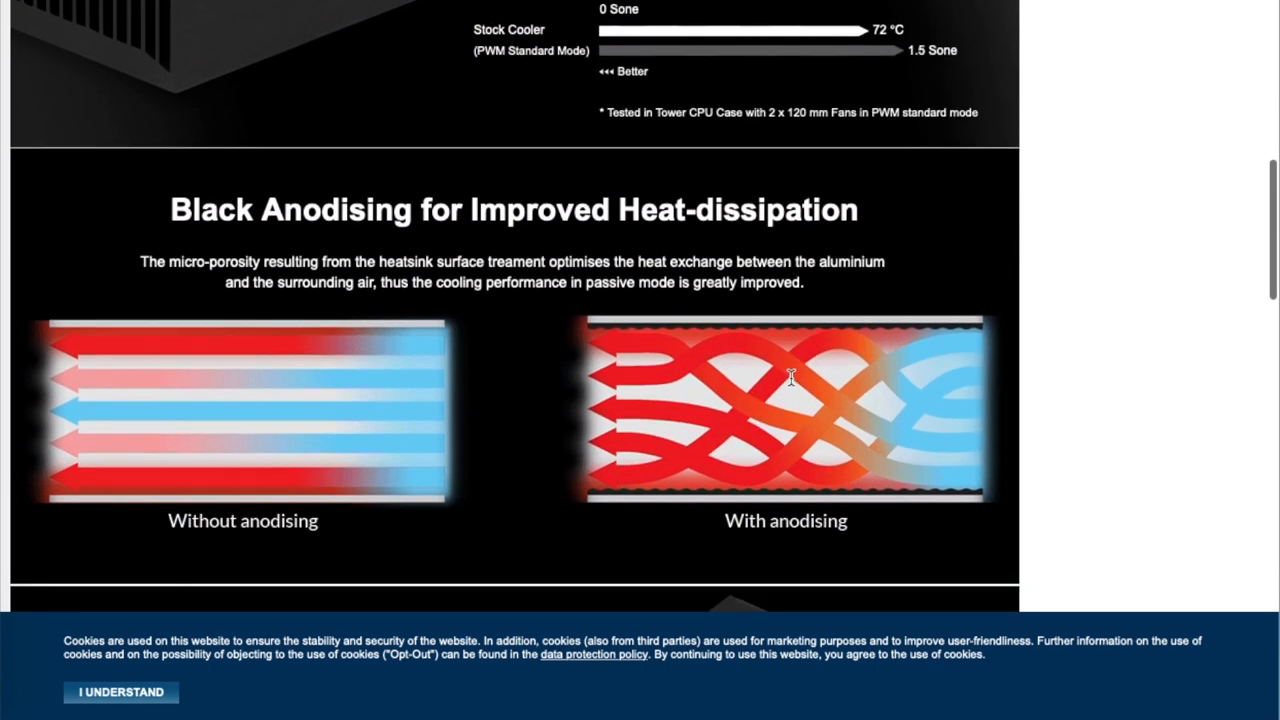
pyautogui.scroll(-3)
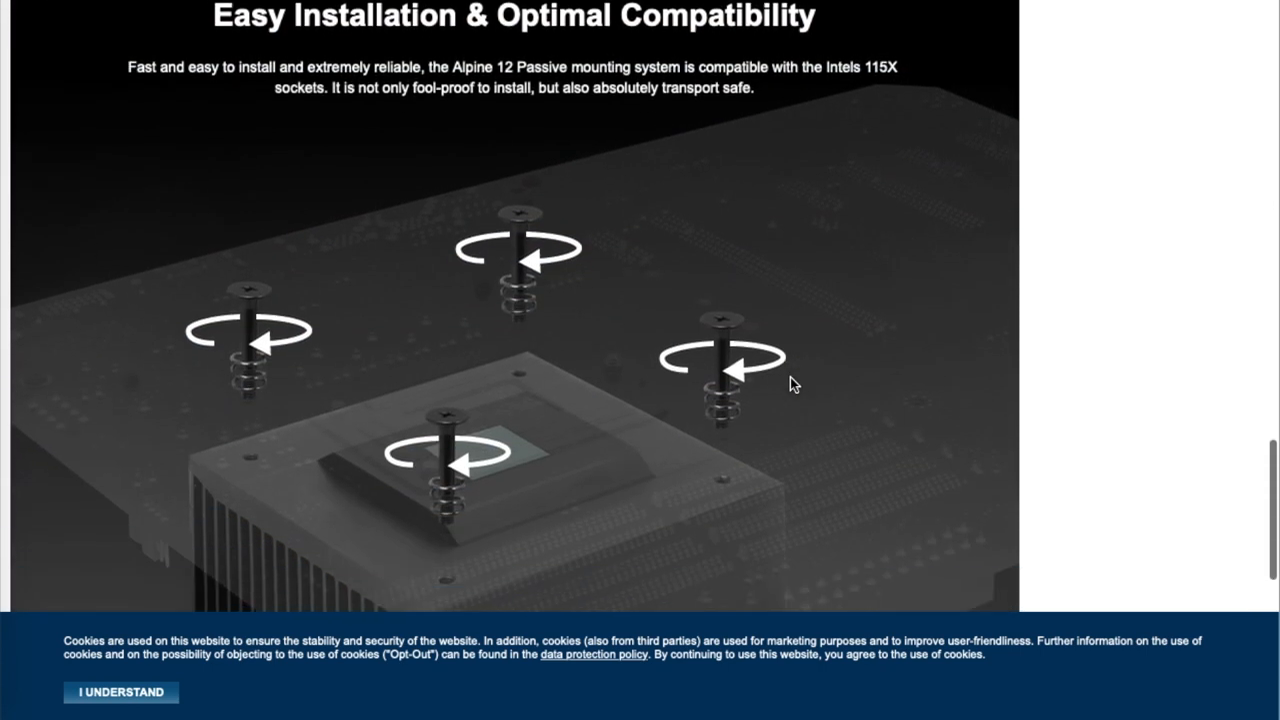
pyautogui.scroll(-3)
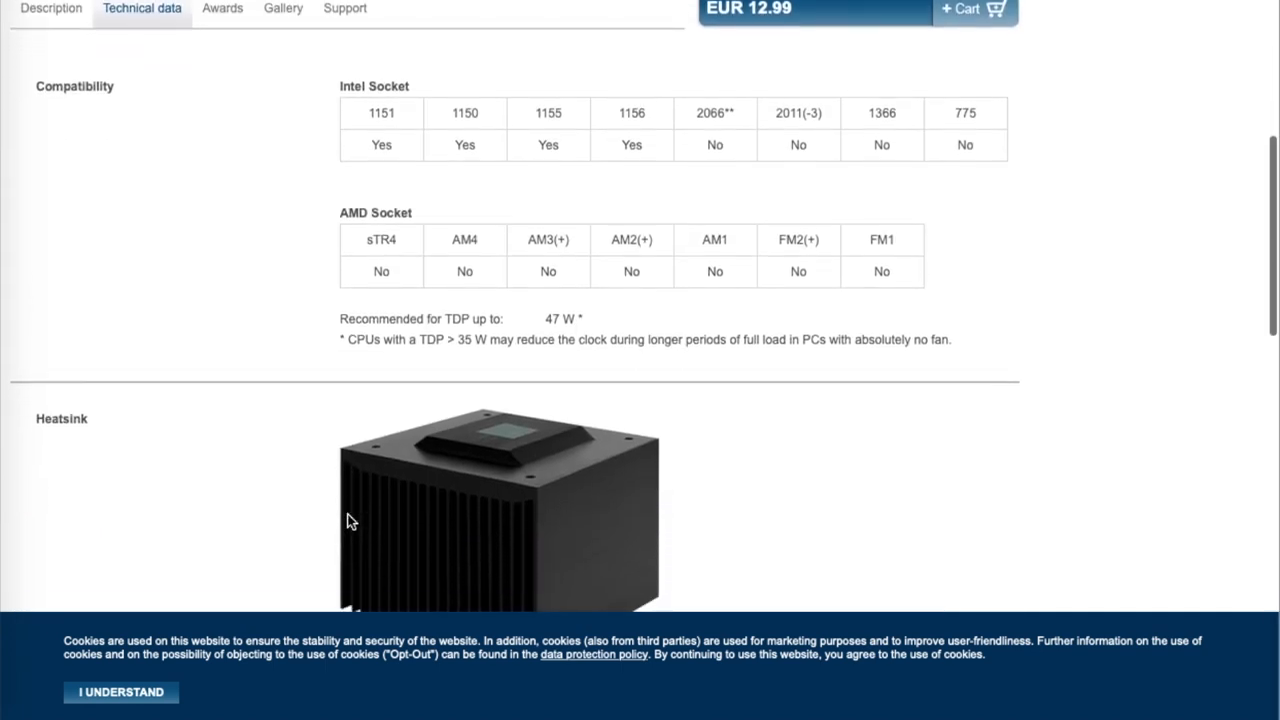
pyautogui.scroll(-3)
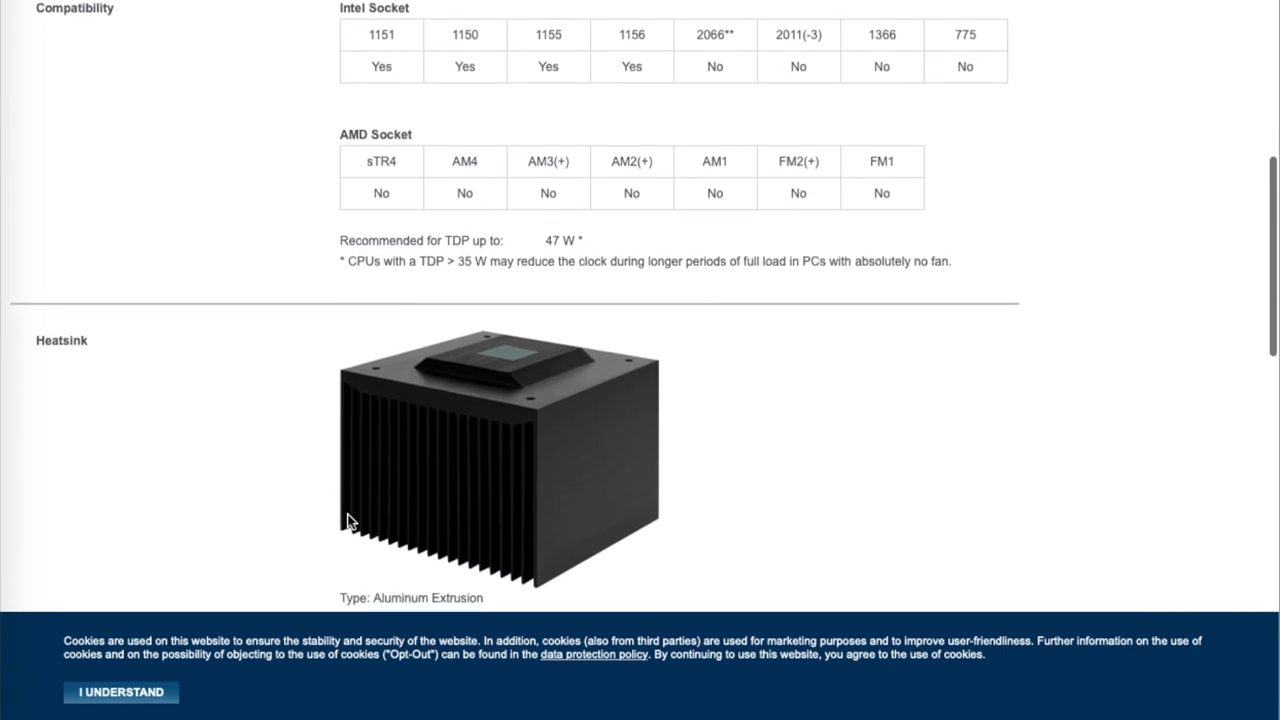
pyautogui.scroll(-3)
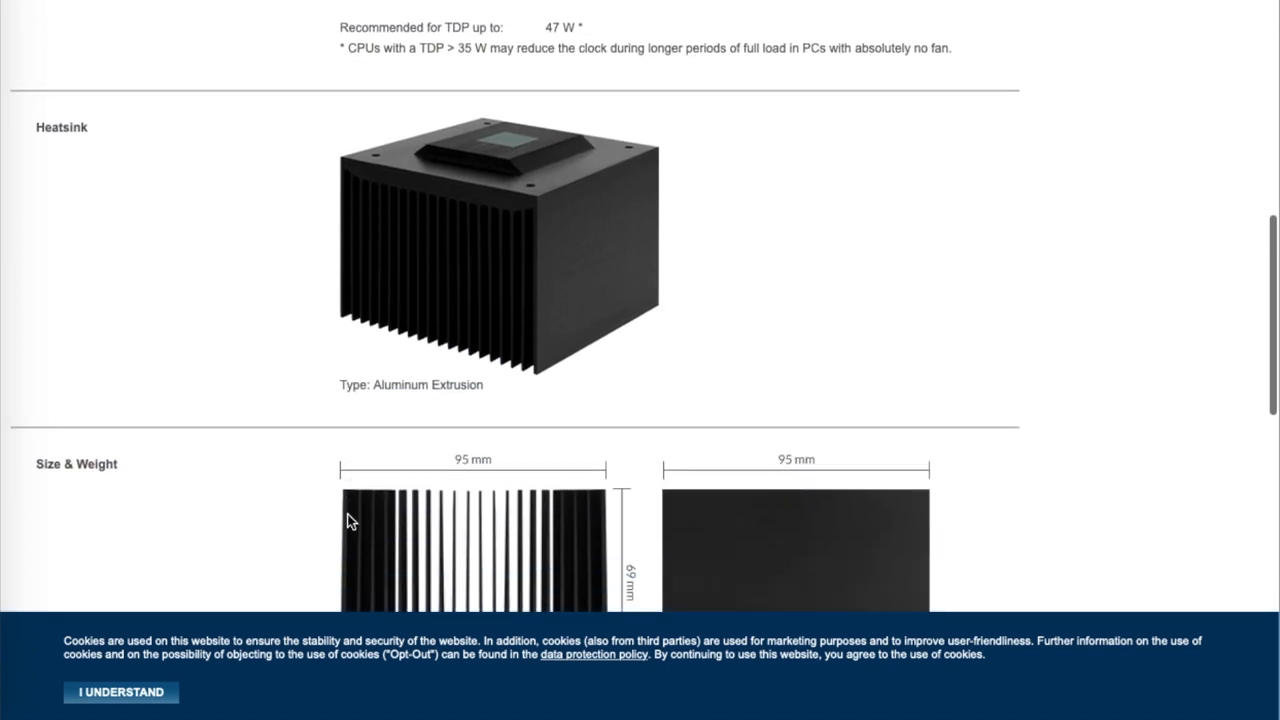
pyautogui.scroll(-3)
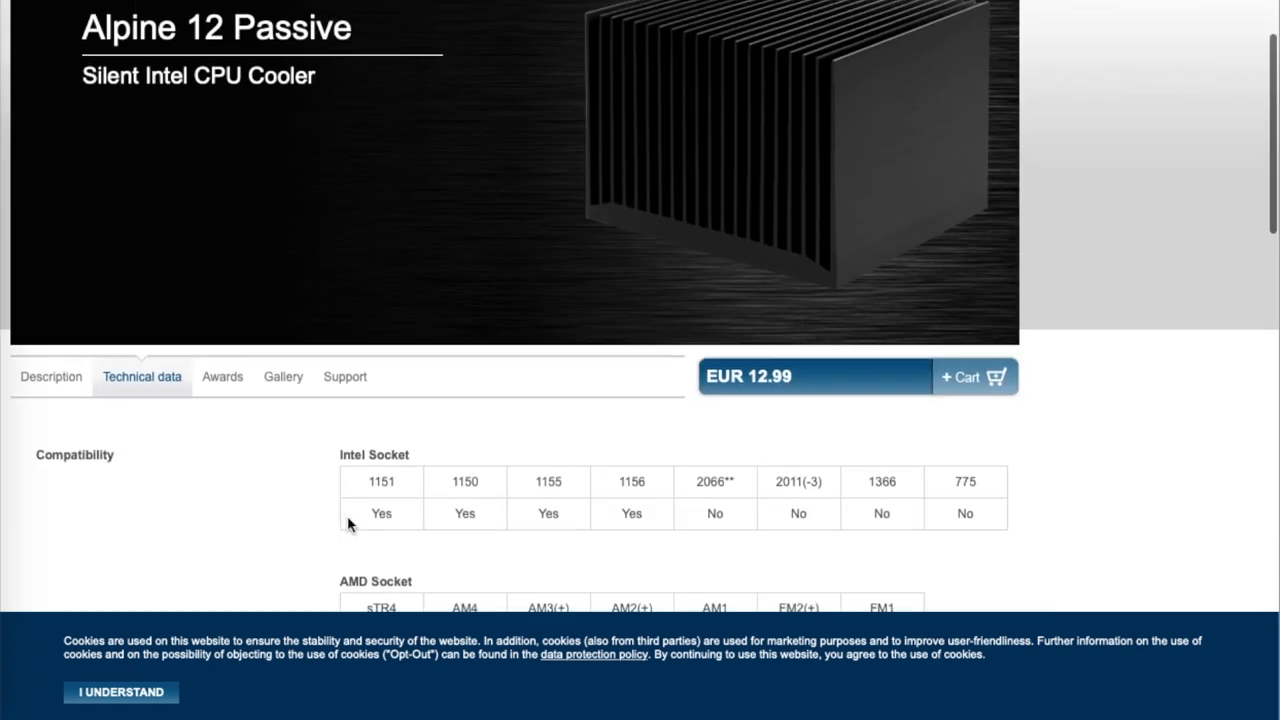
# Step: Enlarge the first Alpine 12 Passive gallery photo, then go to the SilverStone Nightjar NJ520 page
pyautogui.click(283, 376)
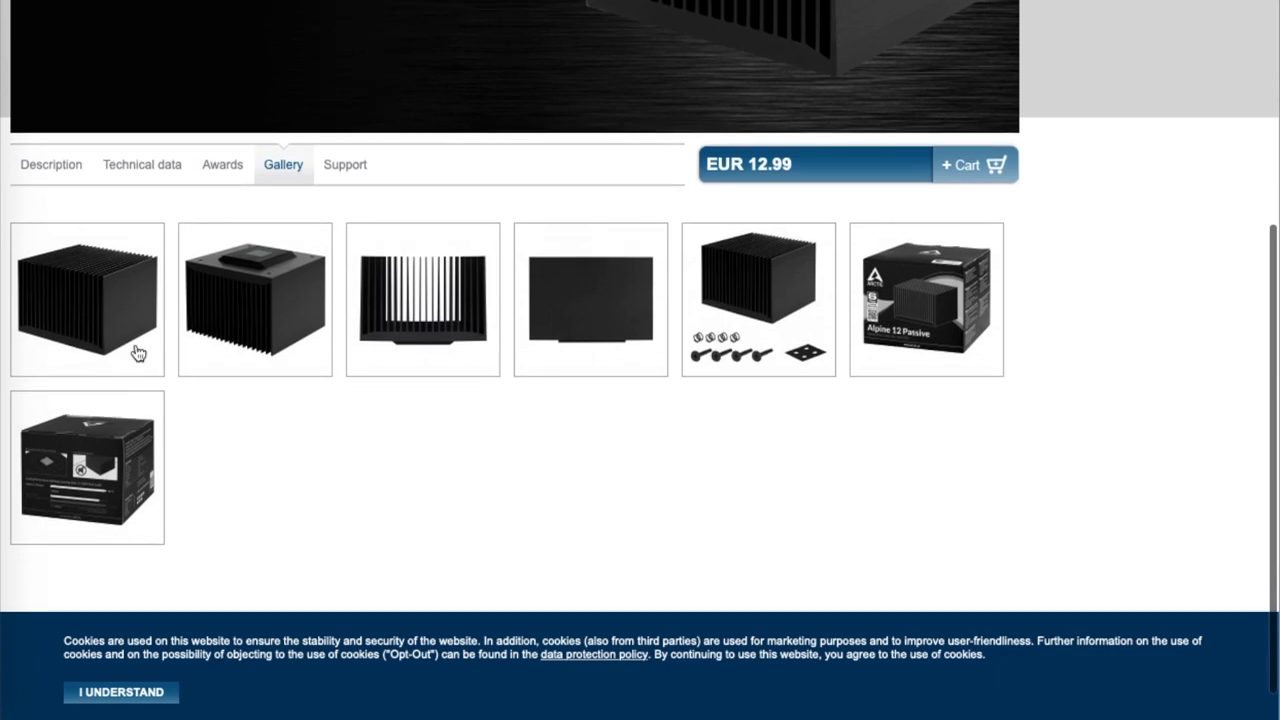
pyautogui.click(87, 298)
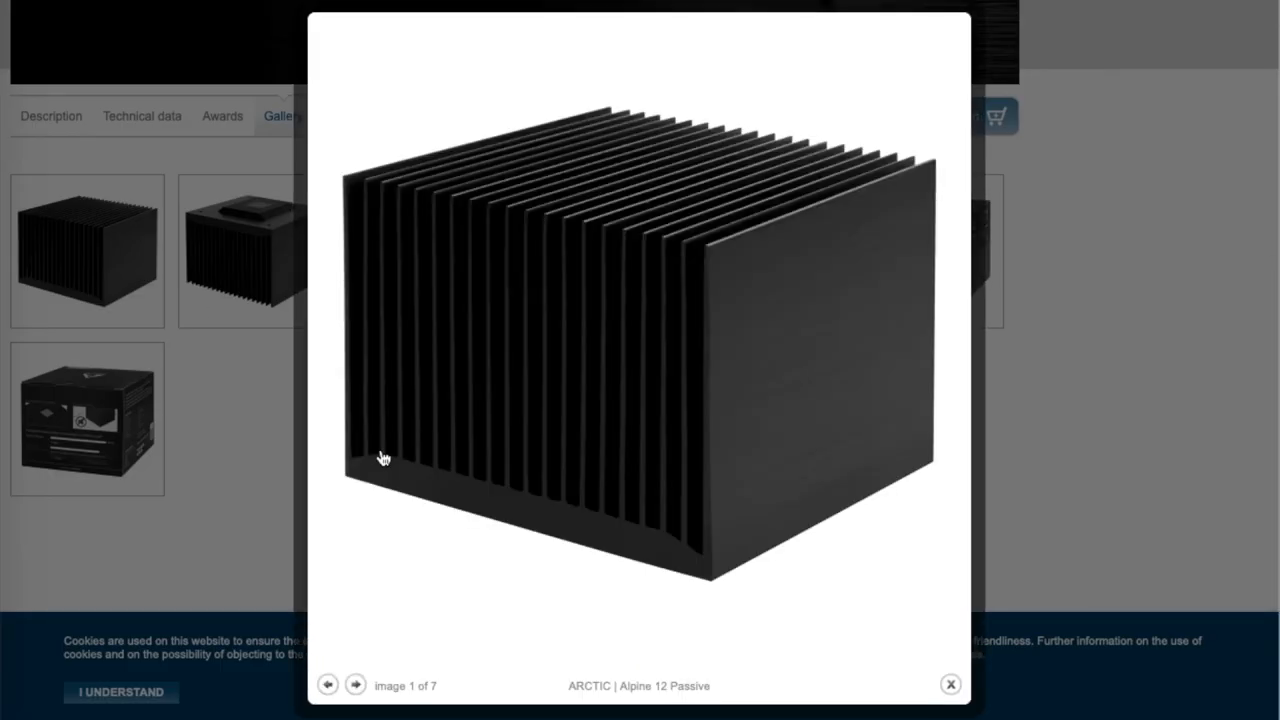
pyautogui.click(949, 683)
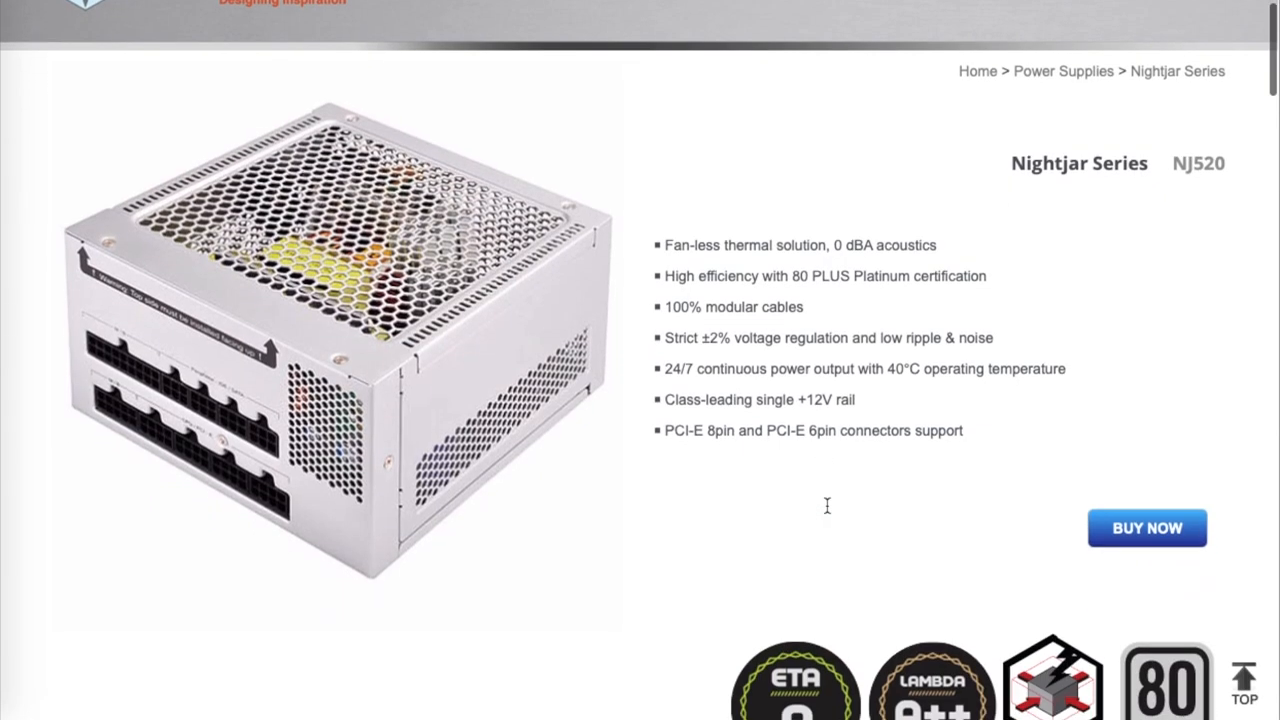
# Step: Scroll past the NJ520 description, remarks and connector photos down to the Specifications tab
pyautogui.scroll(-3)
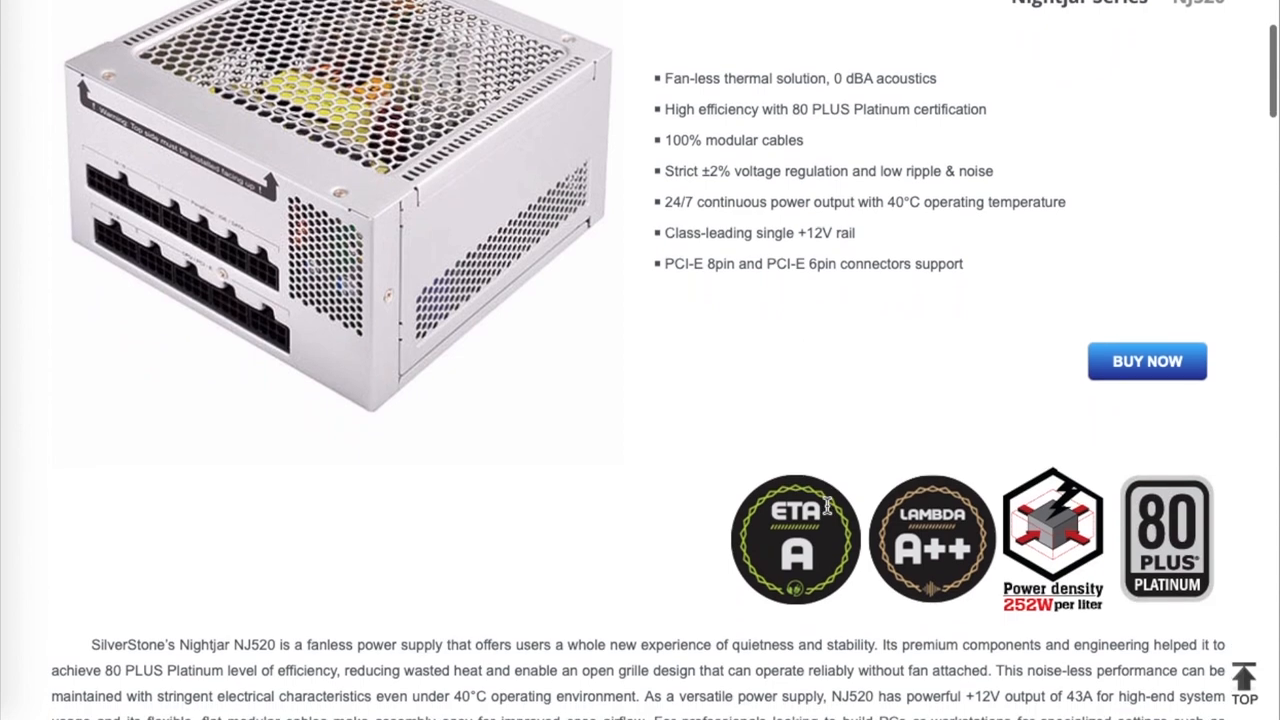
pyautogui.scroll(-3)
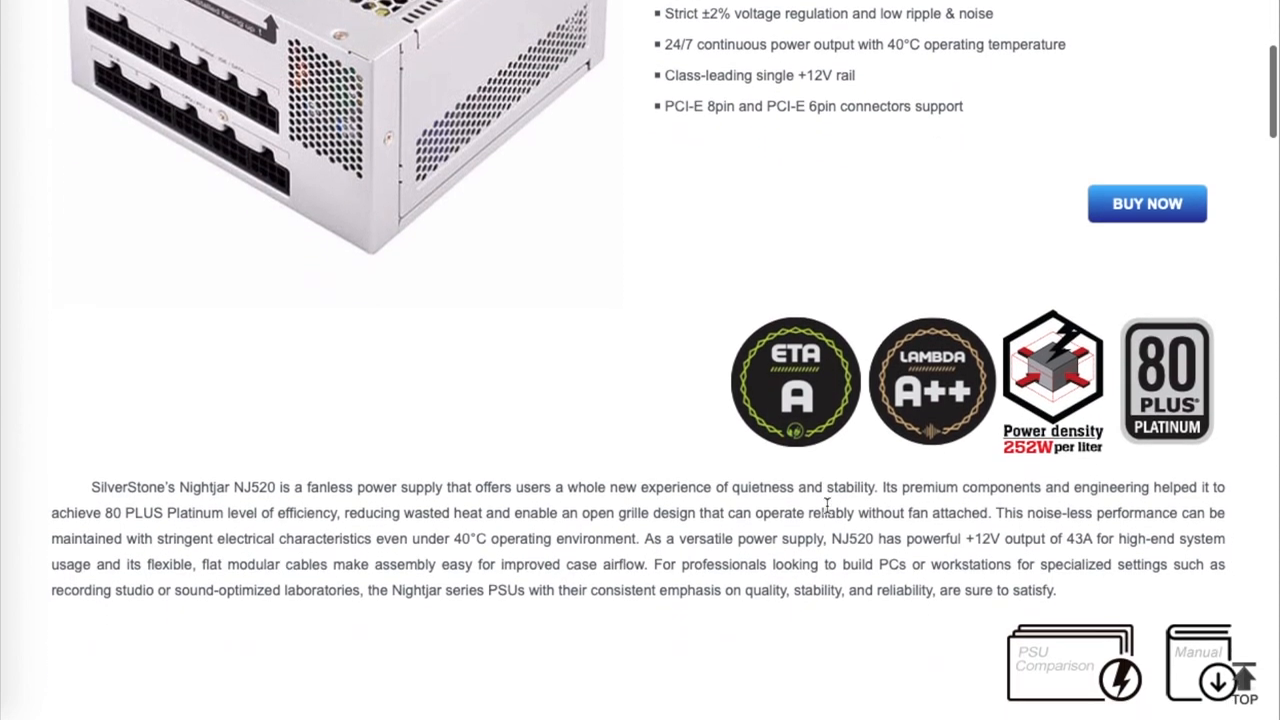
pyautogui.scroll(-3)
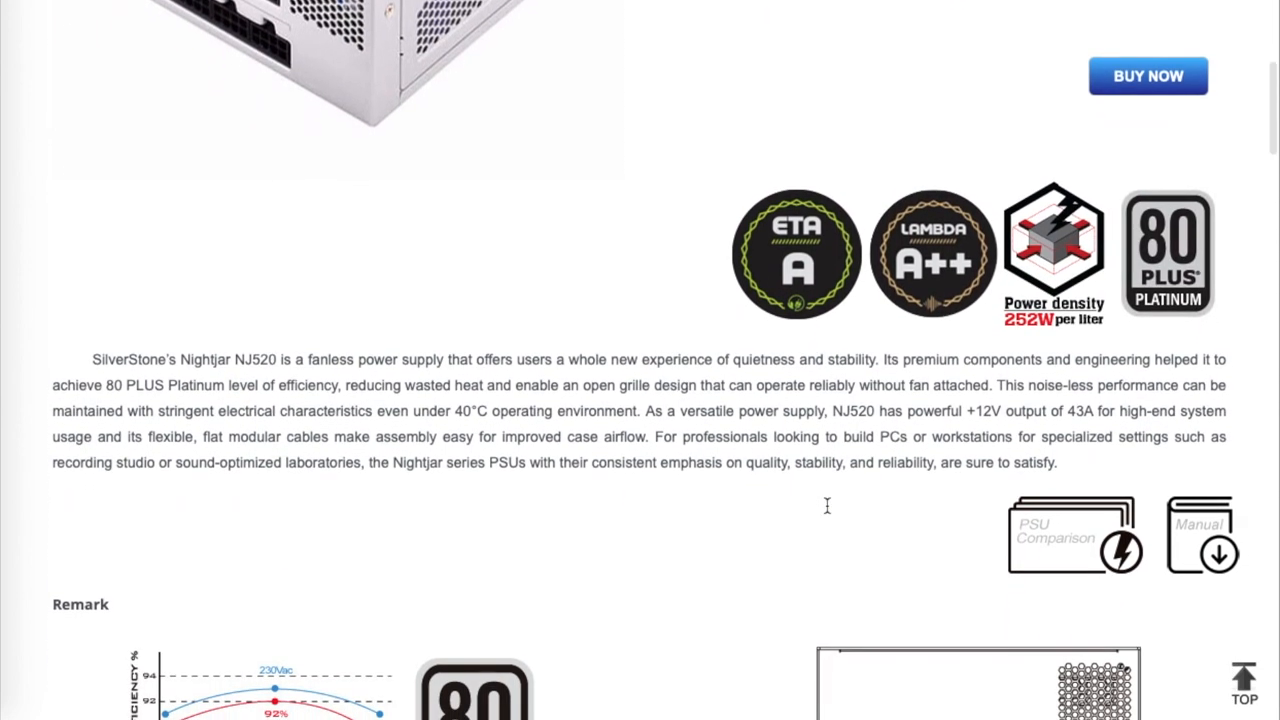
pyautogui.scroll(-3)
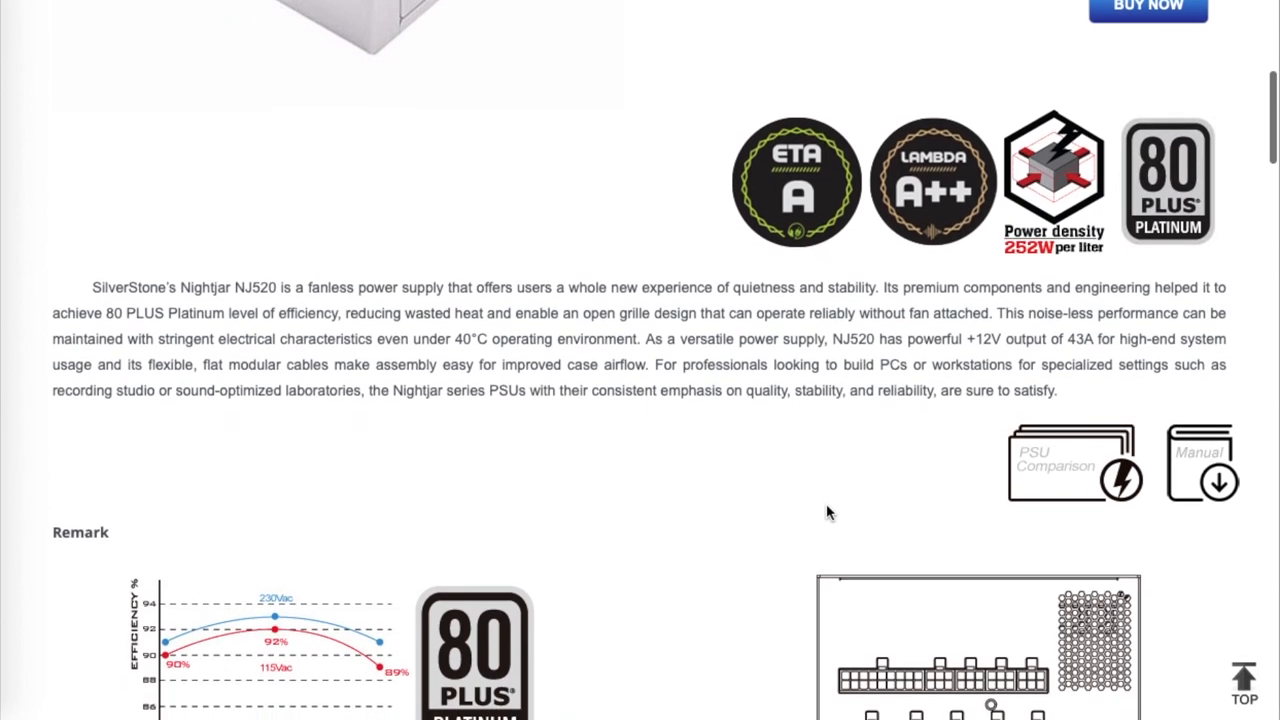
pyautogui.scroll(-3)
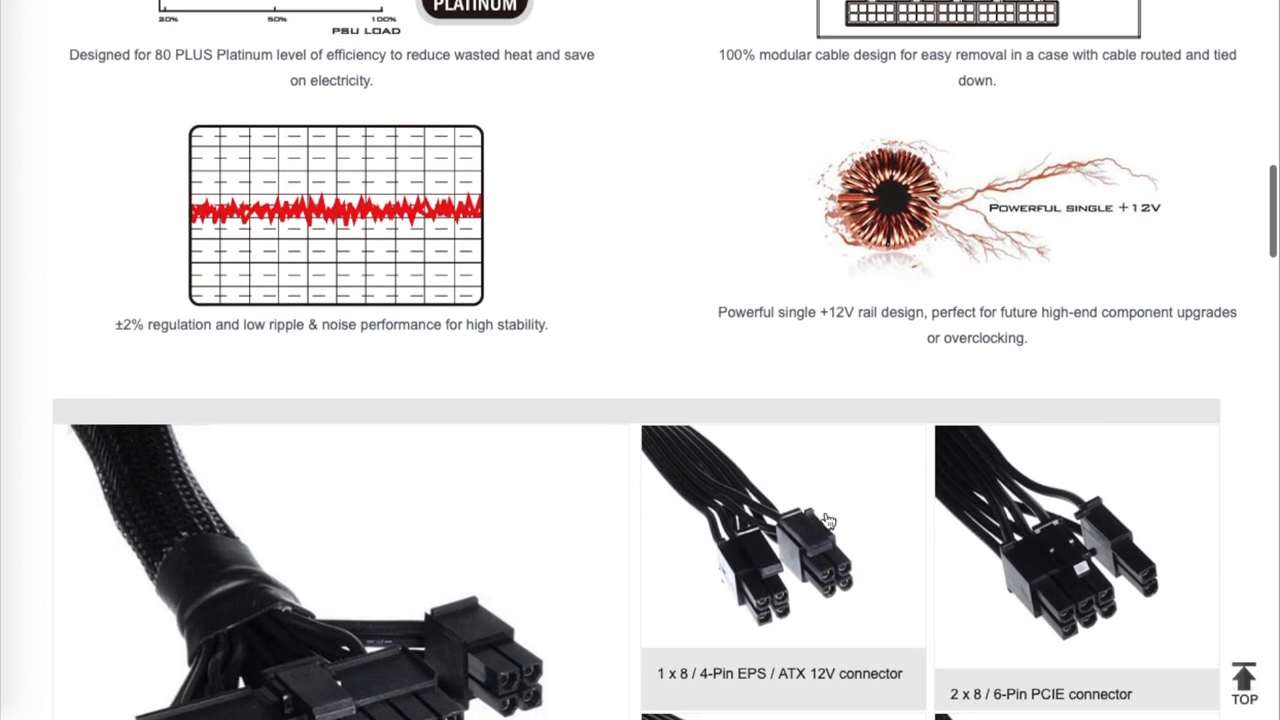
pyautogui.scroll(-3)
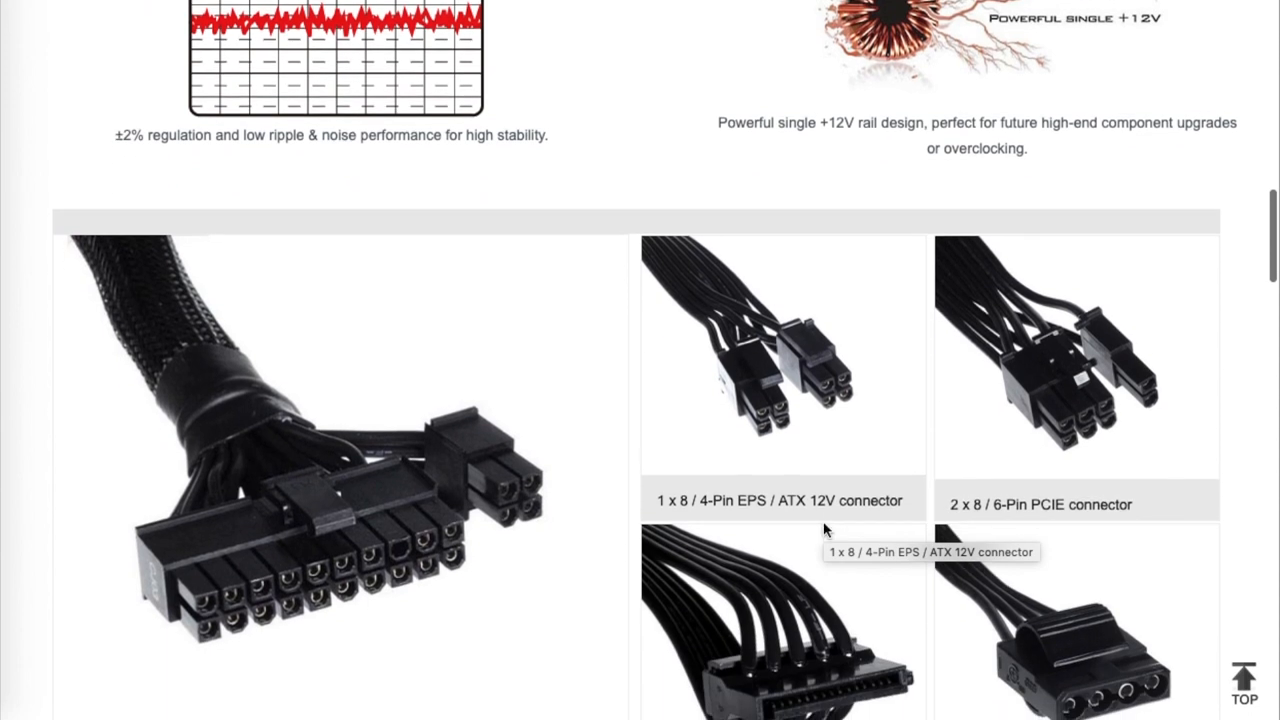
pyautogui.scroll(-3)
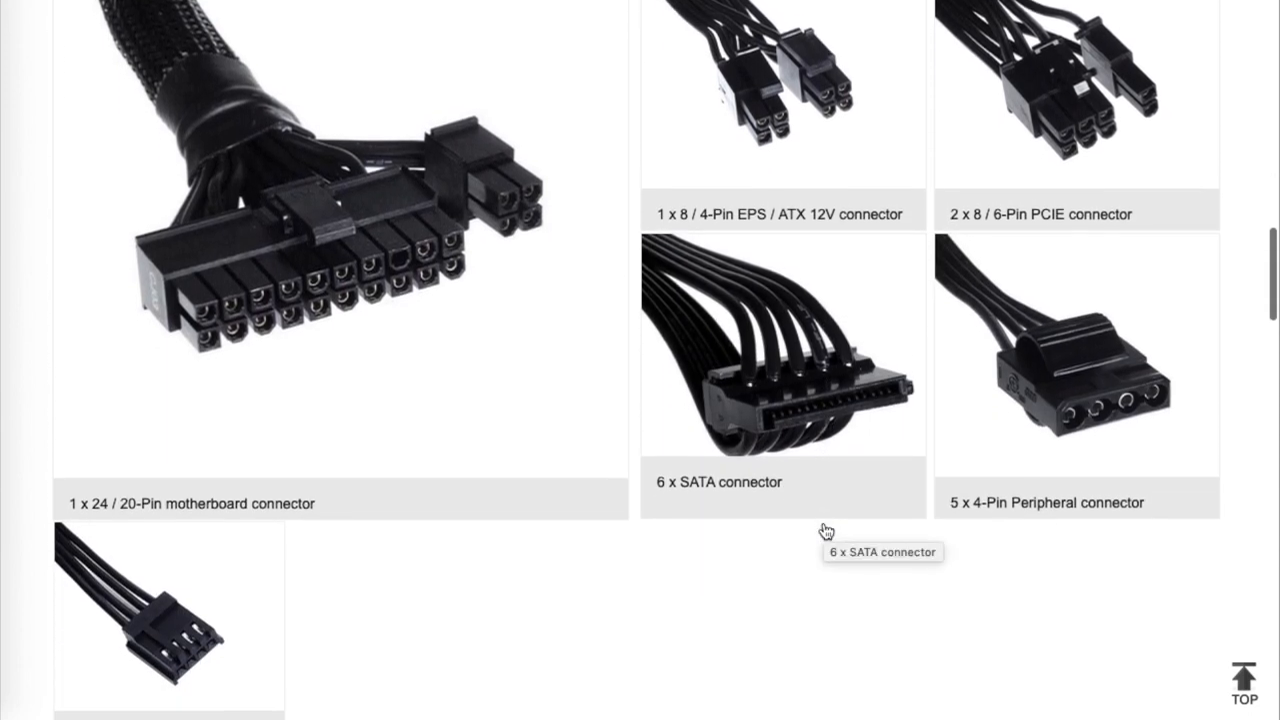
pyautogui.scroll(-3)
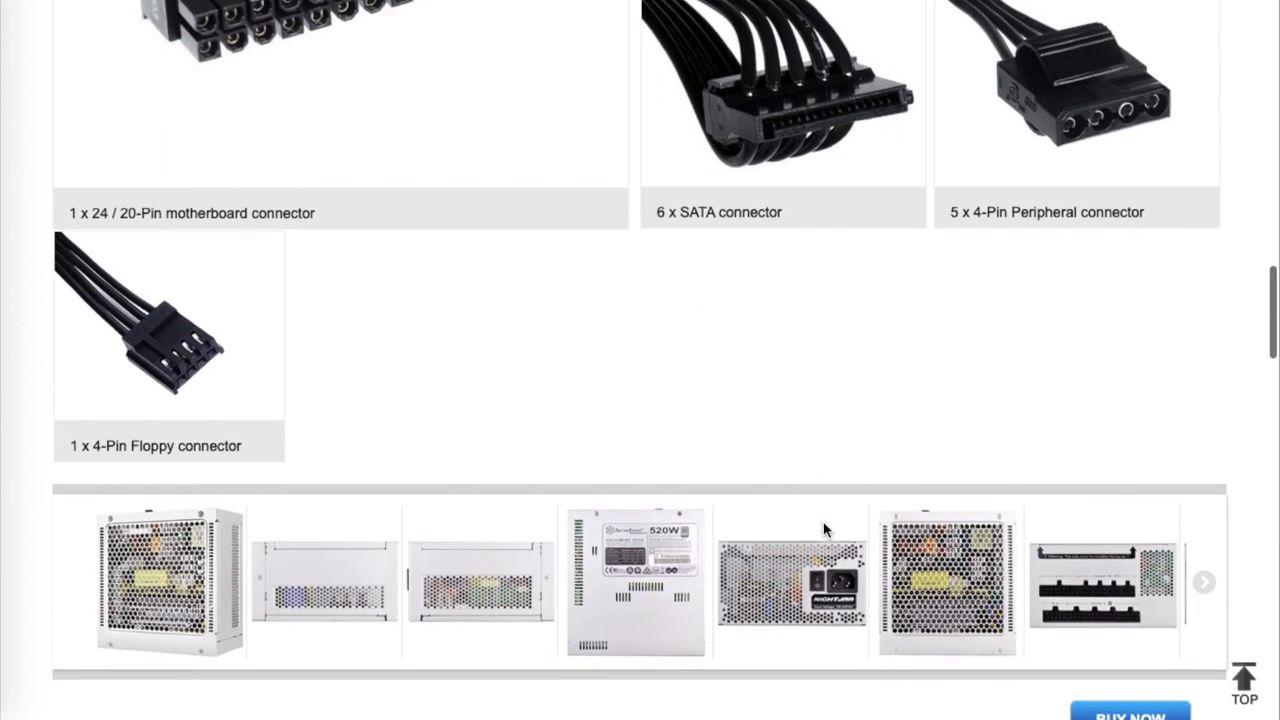
pyautogui.scroll(-3)
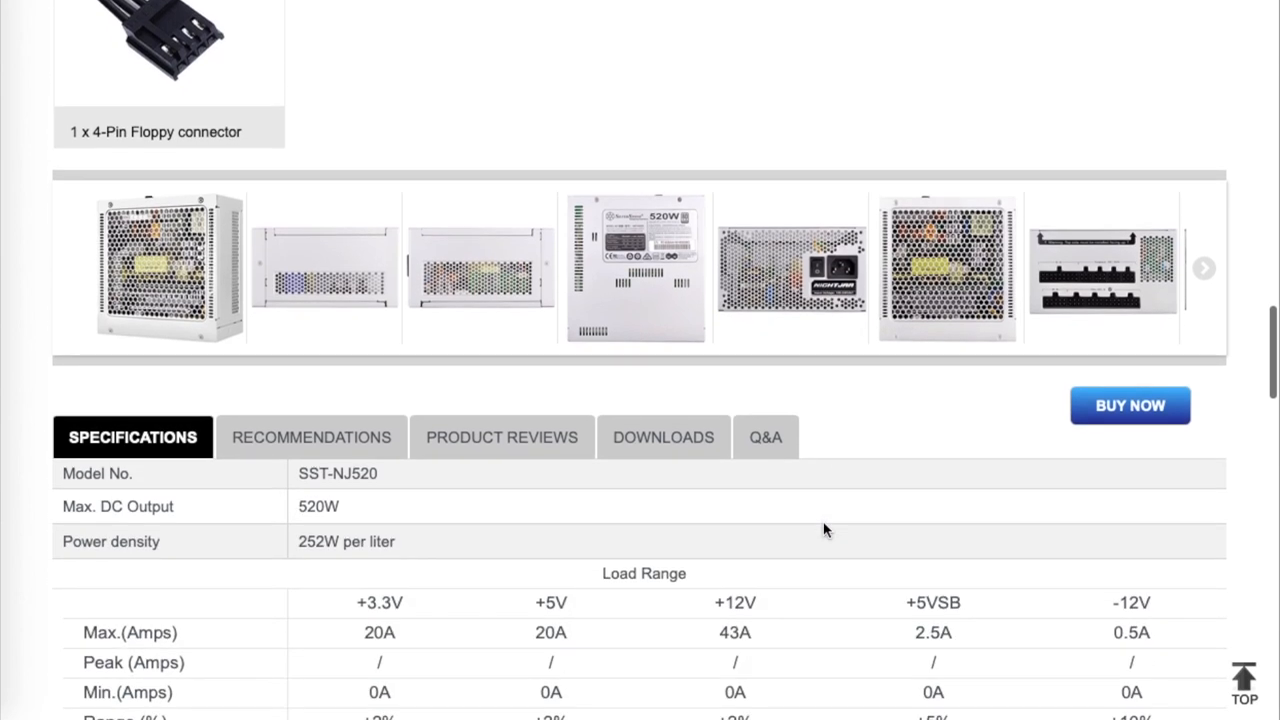
# Step: Scroll through the NJ520 specifications table and its cable connector list
pyautogui.scroll(-3)
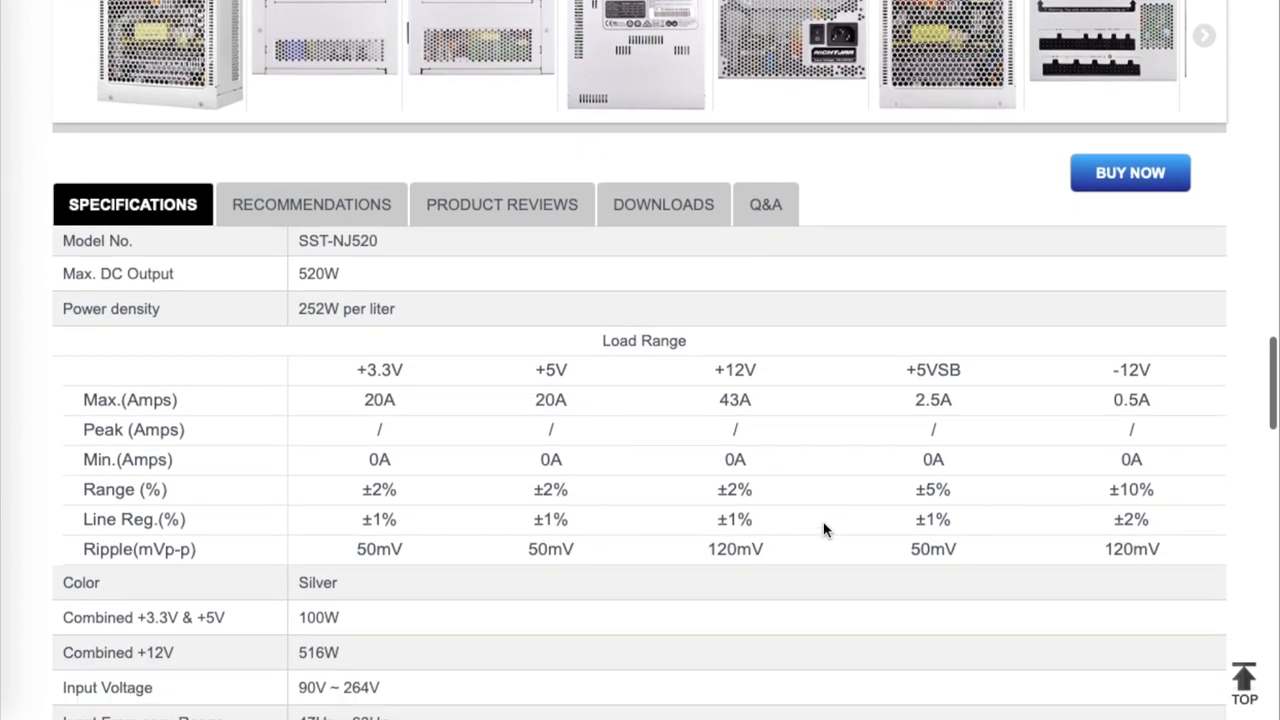
pyautogui.scroll(-3)
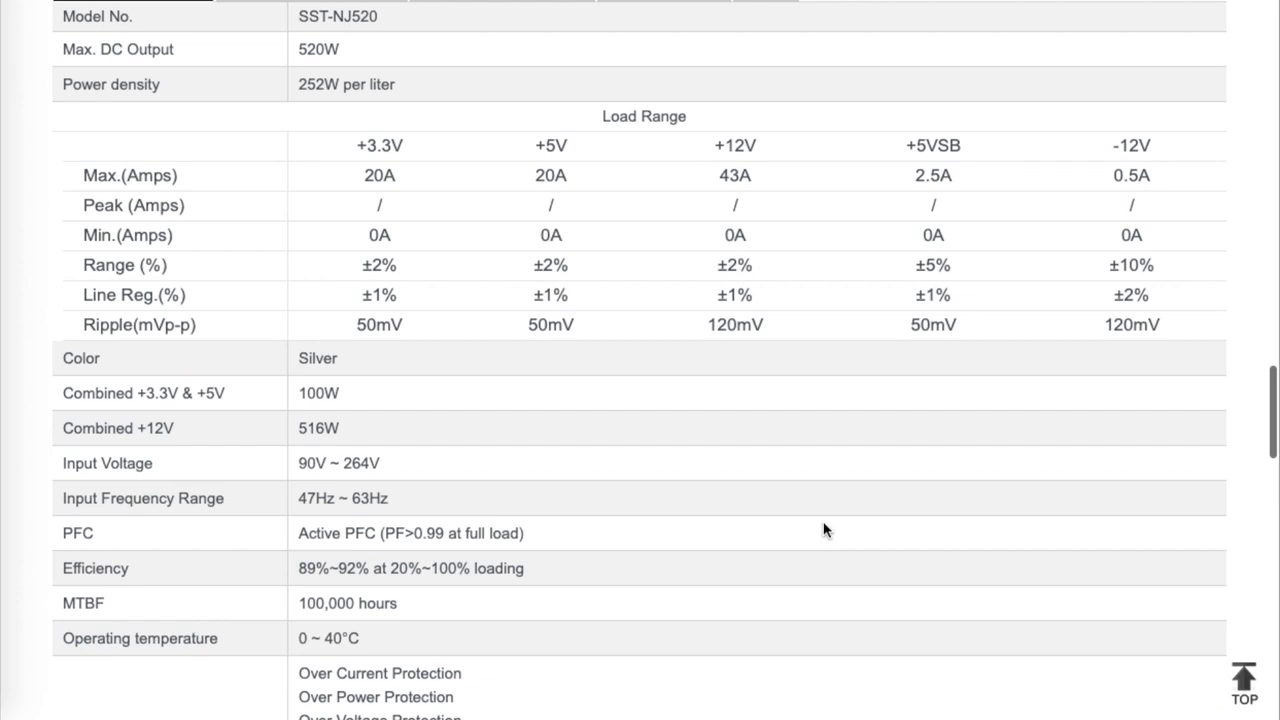
pyautogui.scroll(-3)
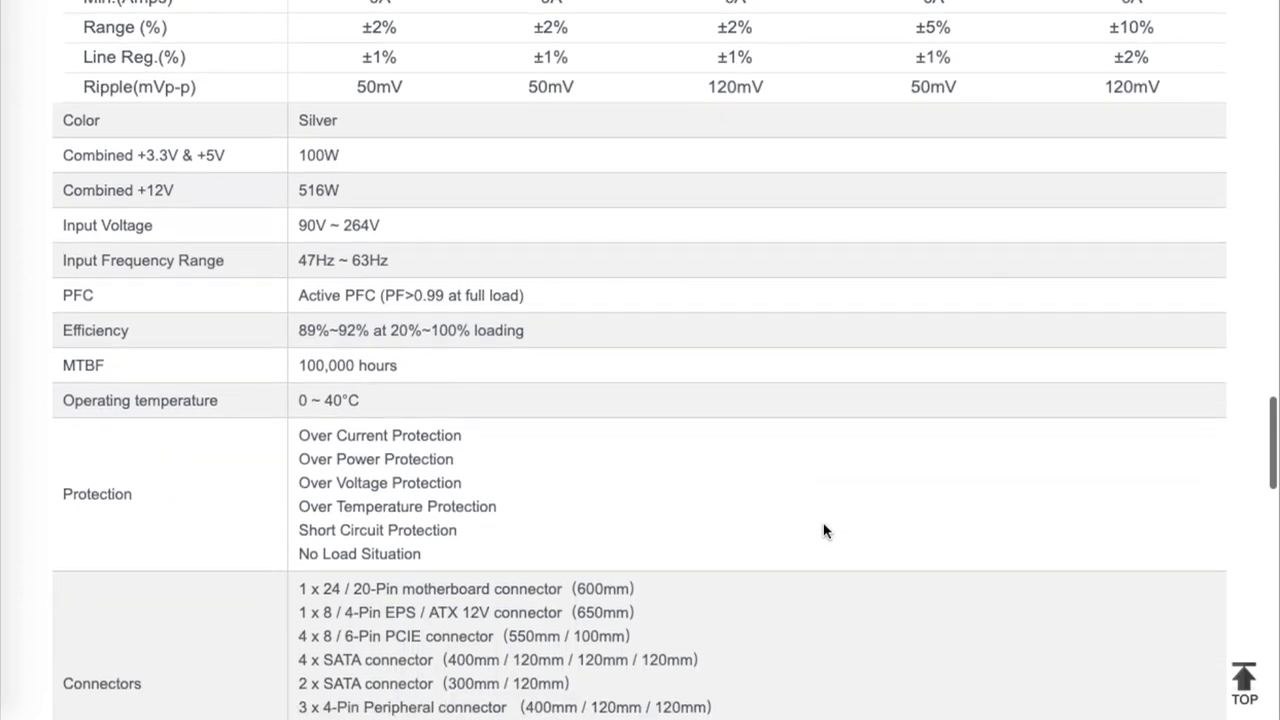
pyautogui.scroll(-3)
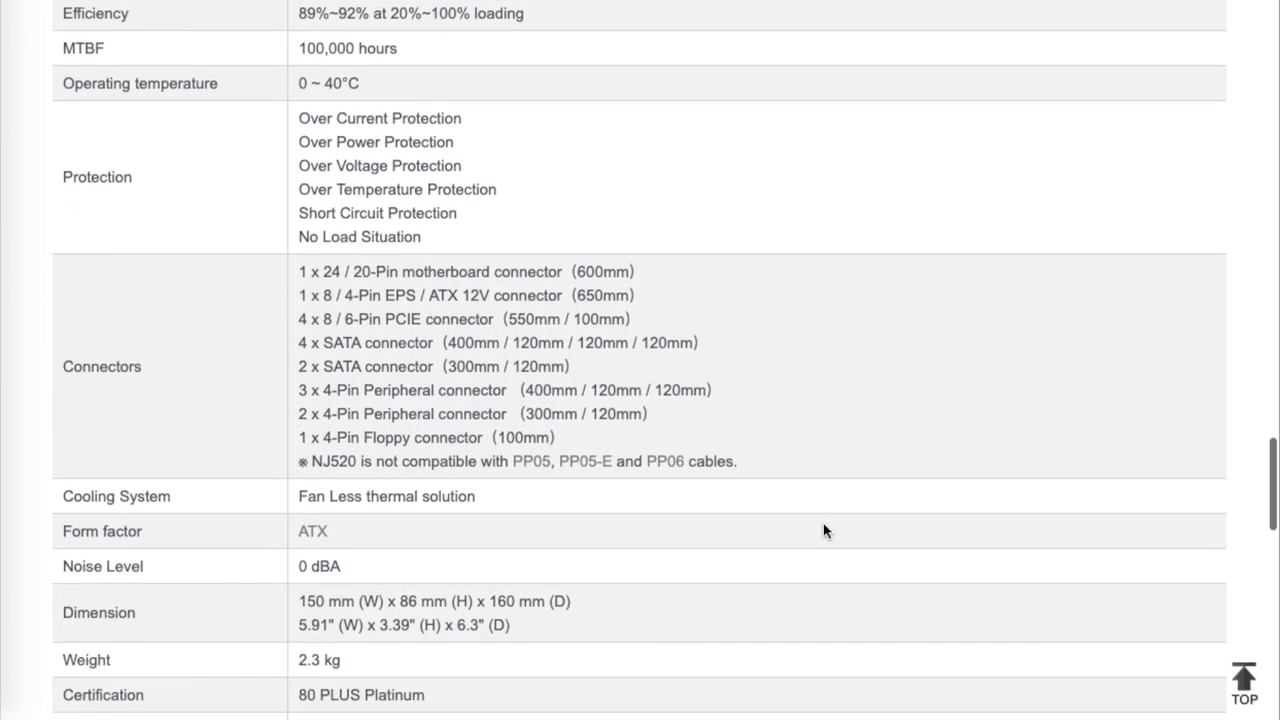
pyautogui.scroll(-3)
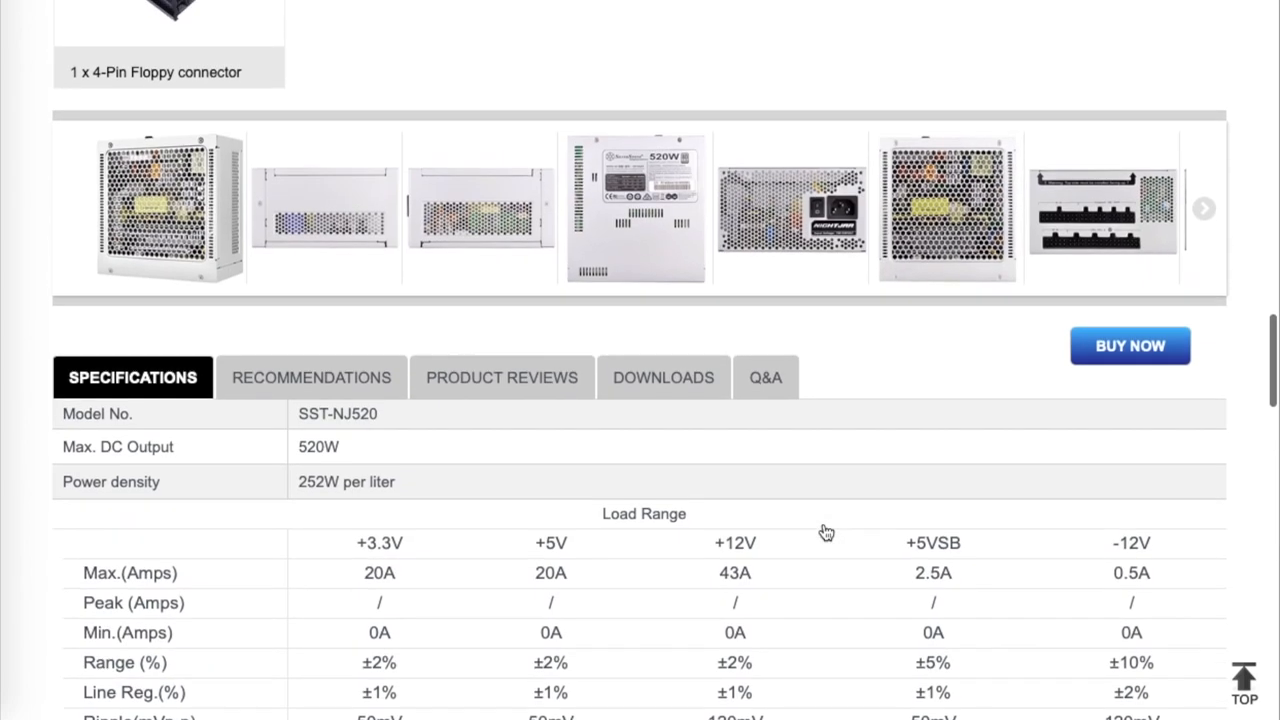
# Step: Check the NJ520's recommended cases and reviews, then expand the spare-motherboard jump-start Q&A answer
pyautogui.click(311, 377)
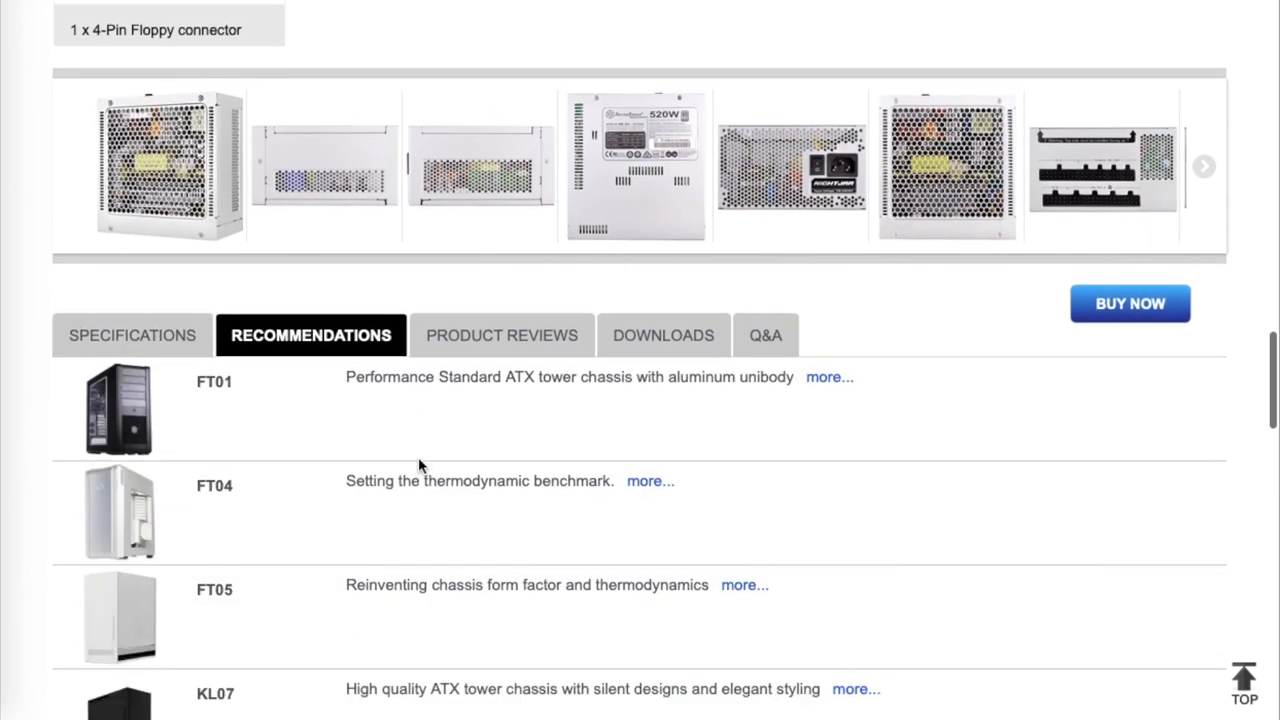
pyautogui.scroll(-3)
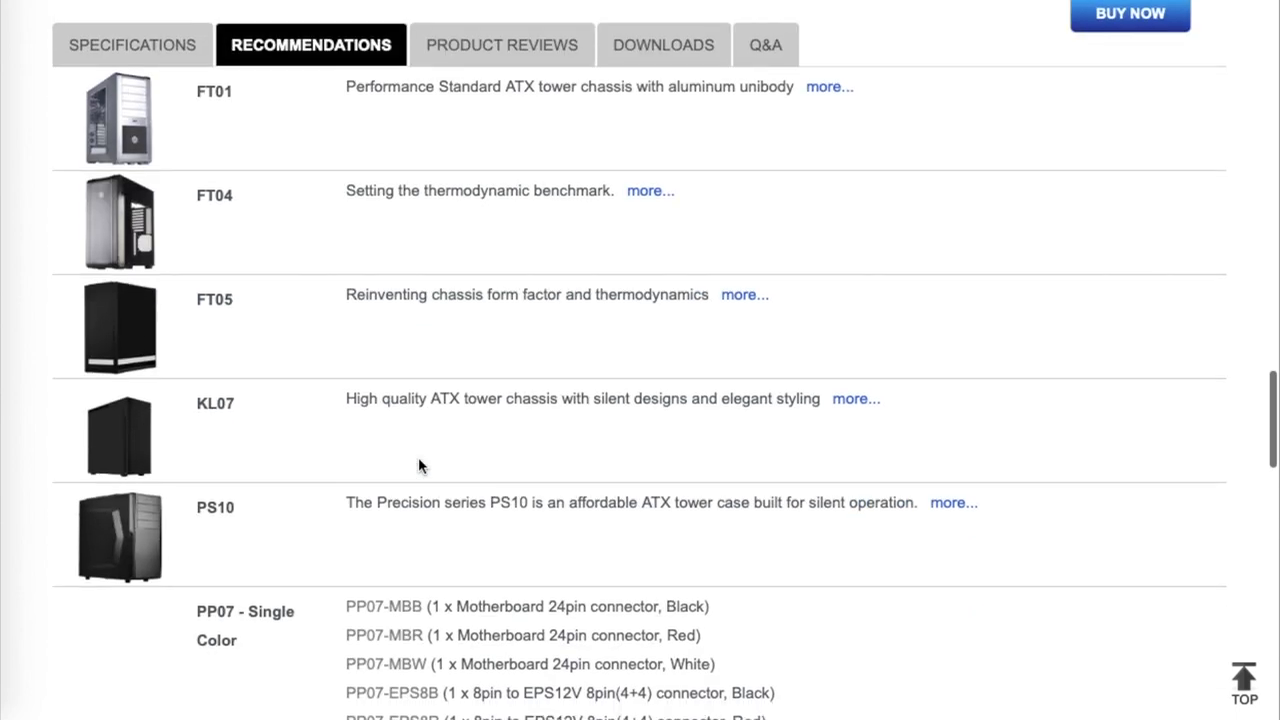
pyautogui.click(502, 44)
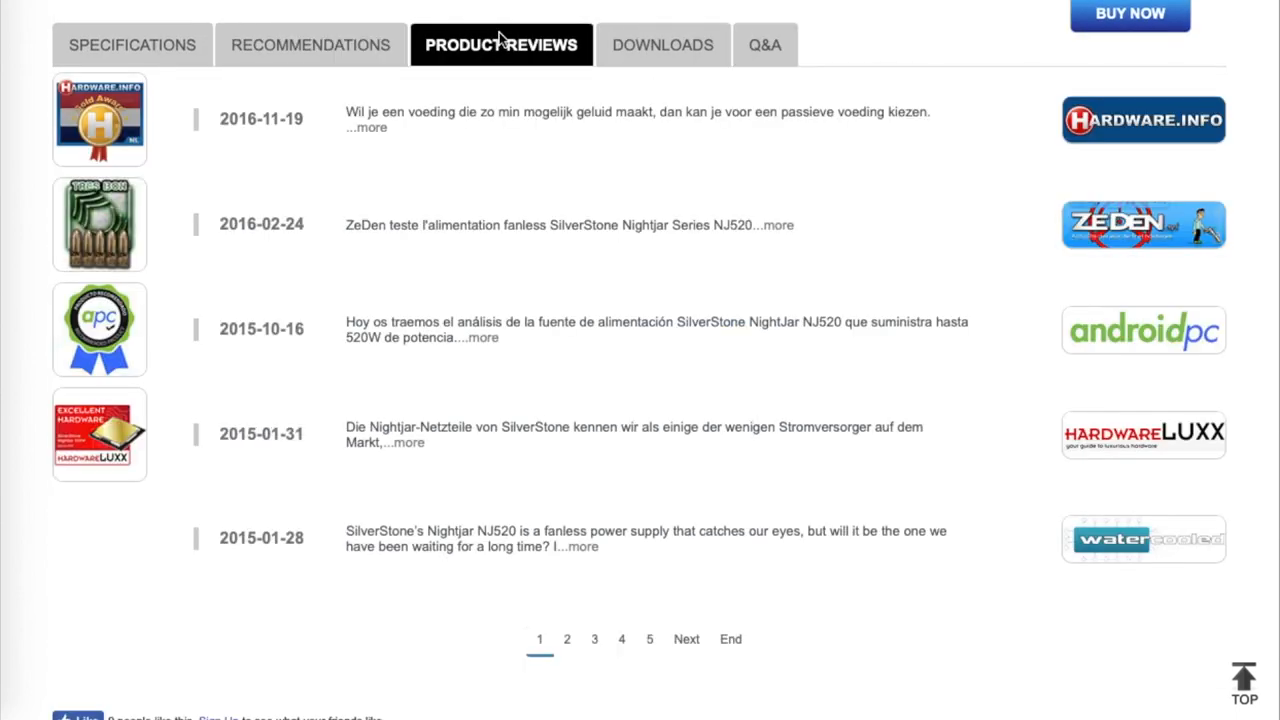
pyautogui.click(765, 44)
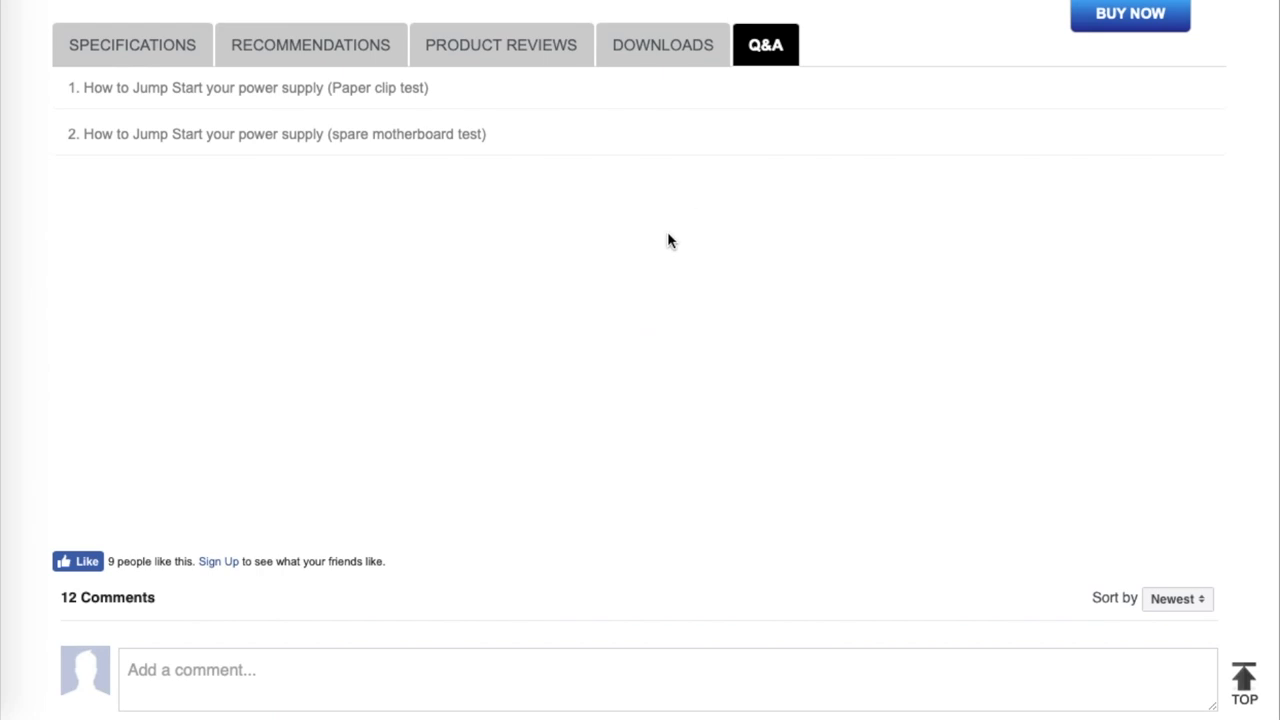
pyautogui.click(275, 133)
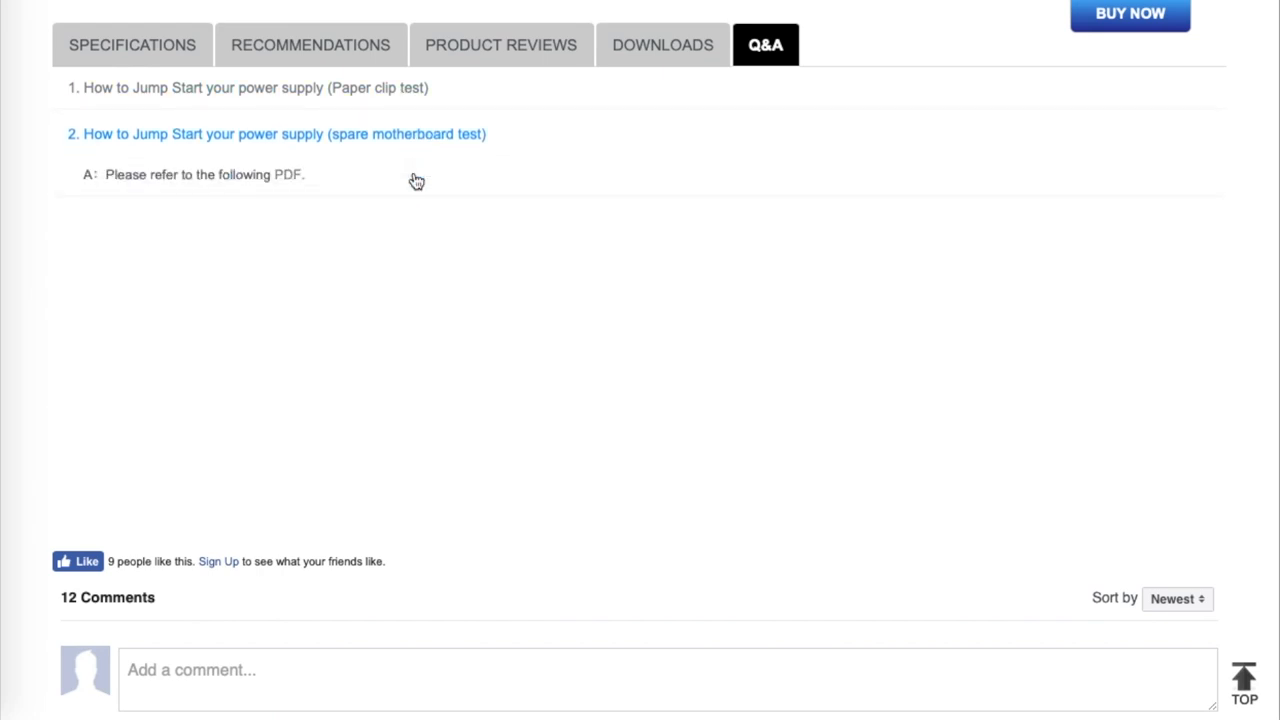